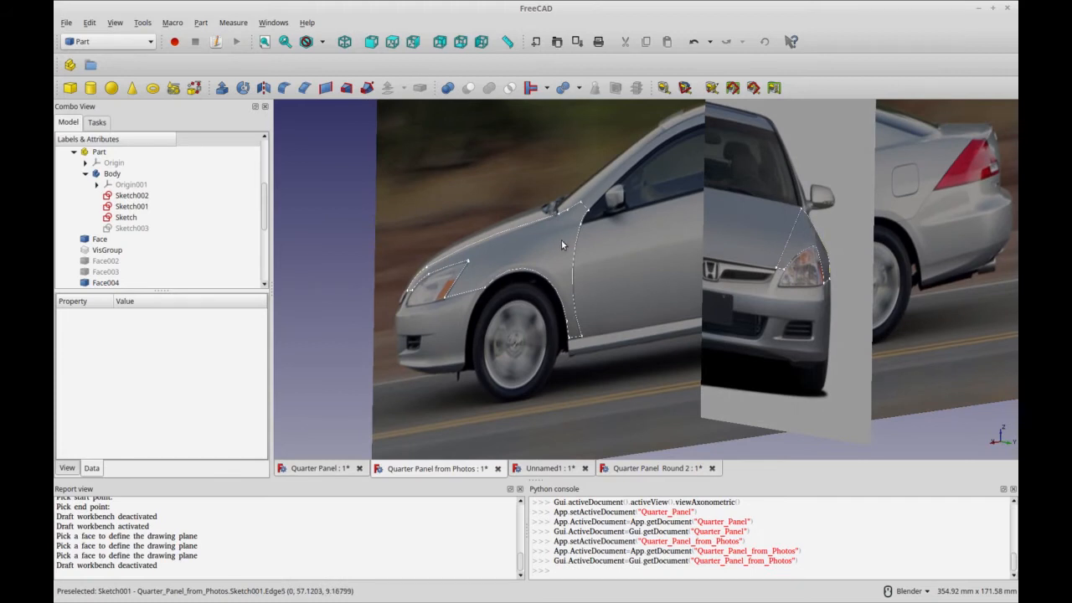
pyautogui.moveTo(456, 392)
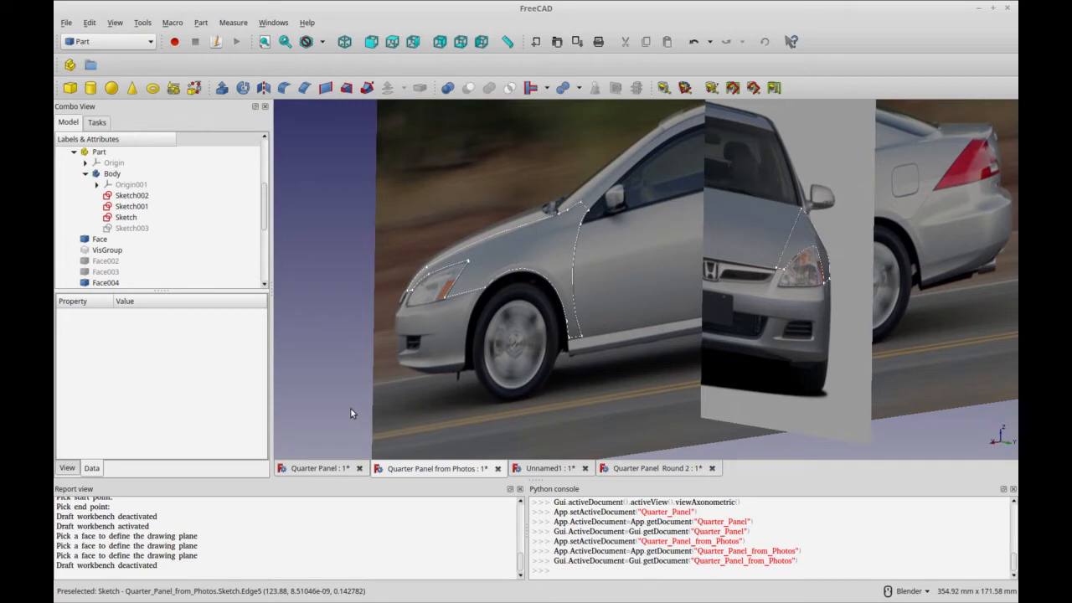
pyautogui.moveTo(342, 400)
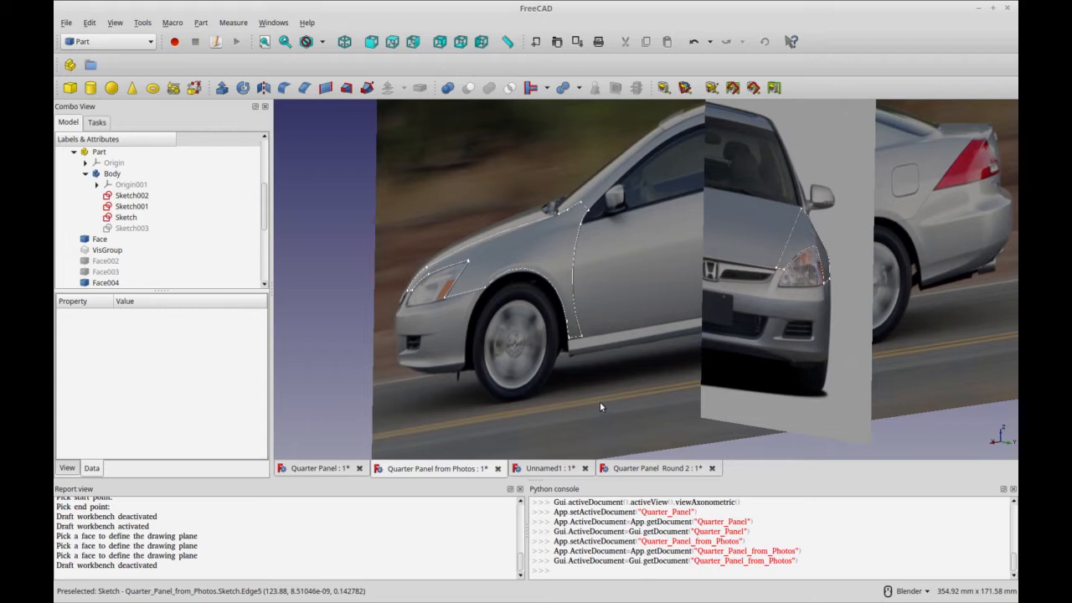
pyautogui.moveTo(335, 395)
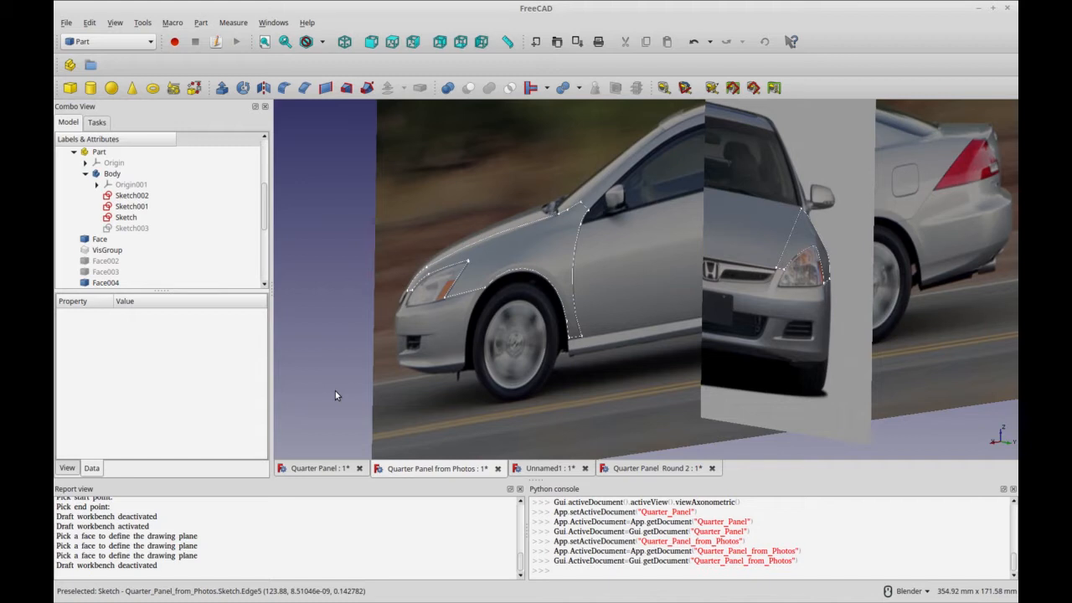
pyautogui.moveTo(546, 424)
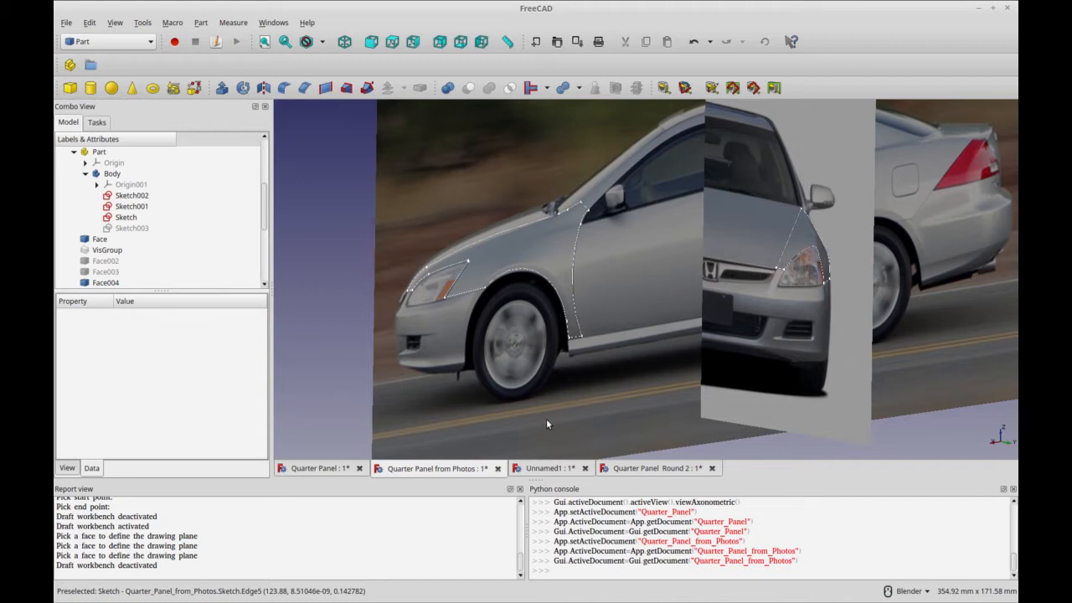
pyautogui.moveTo(430, 392)
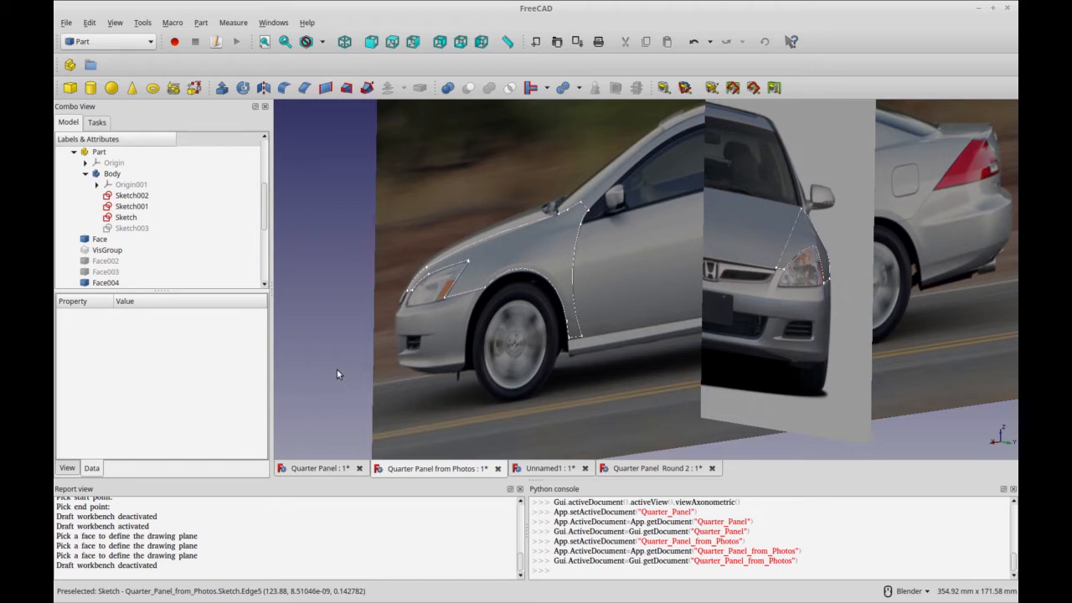
pyautogui.moveTo(521, 226)
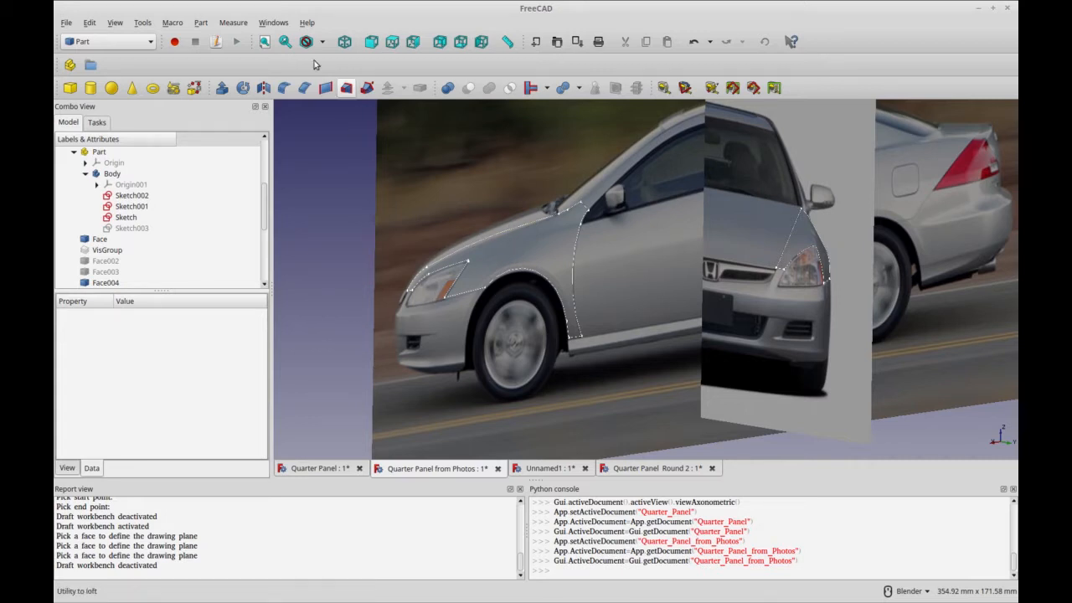
# - Check FreeCAD's version and build information in the About dialog
pyautogui.click(306, 22)
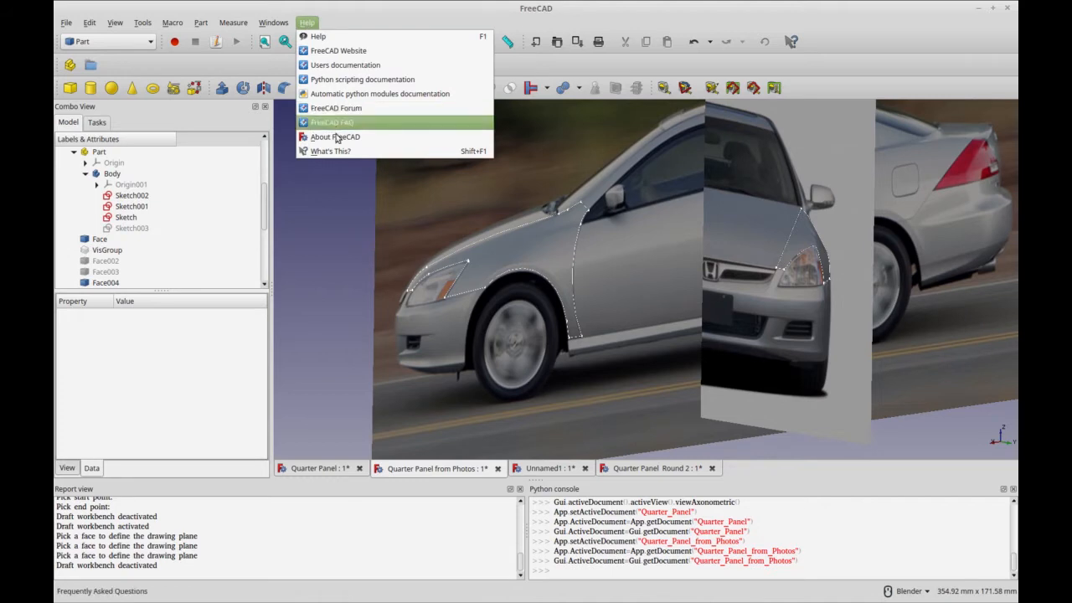
pyautogui.click(335, 137)
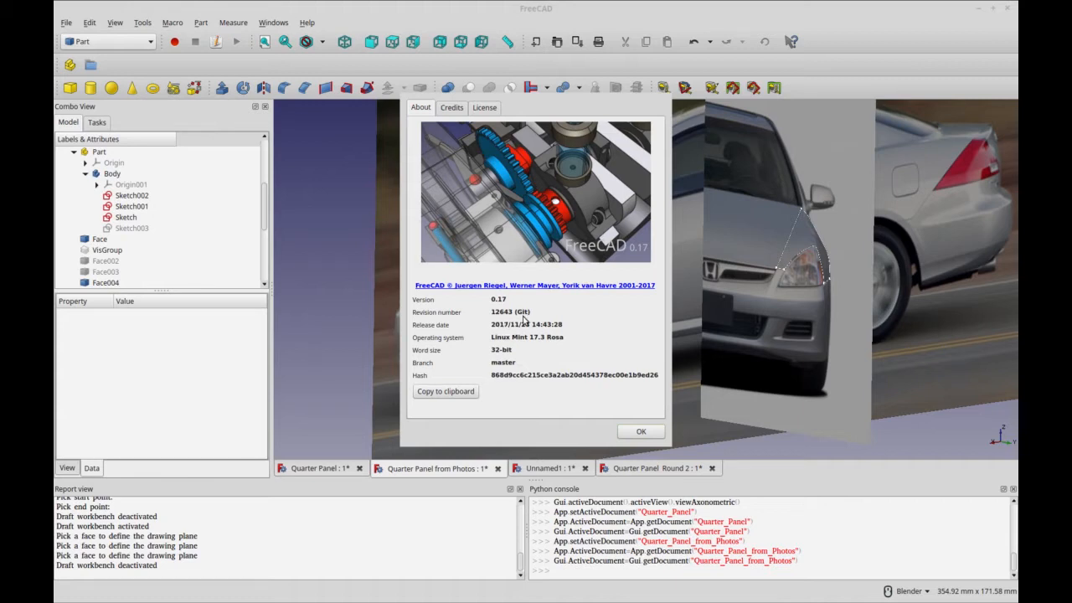
pyautogui.moveTo(505, 336)
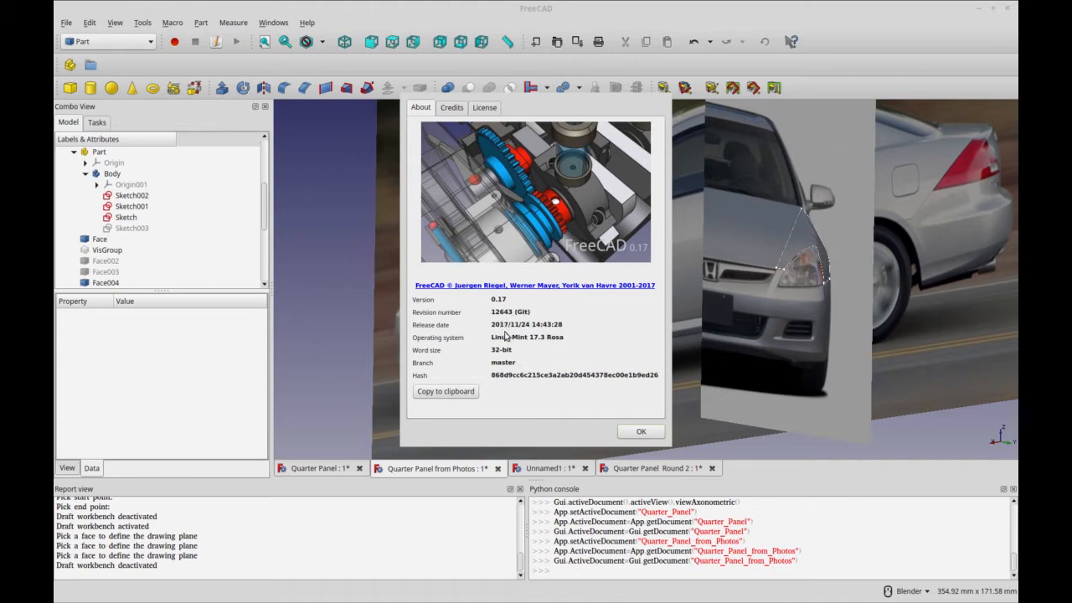
pyautogui.moveTo(517, 332)
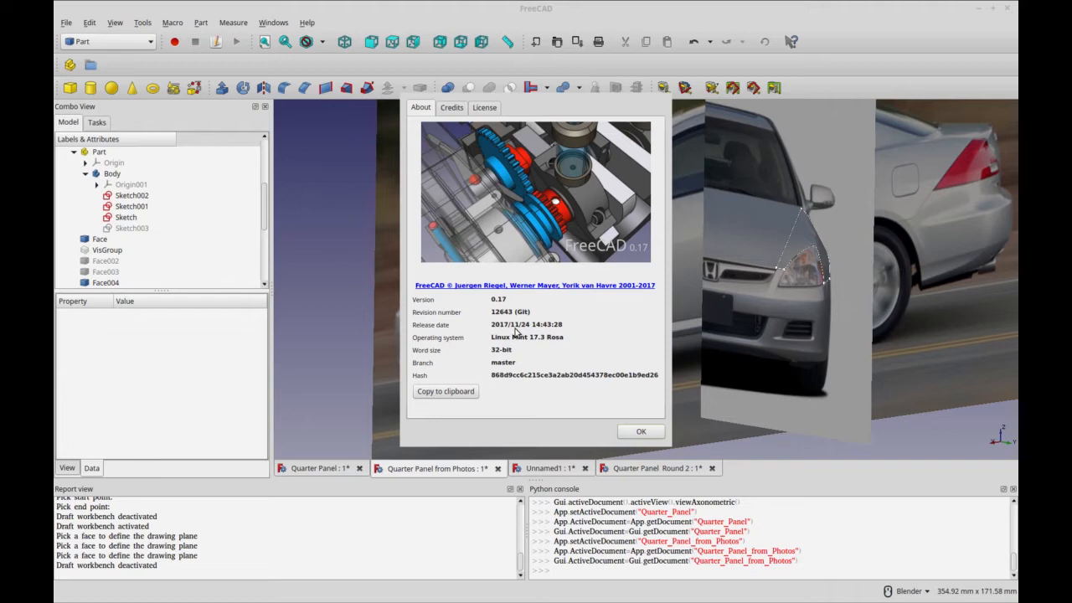
pyautogui.moveTo(511, 329)
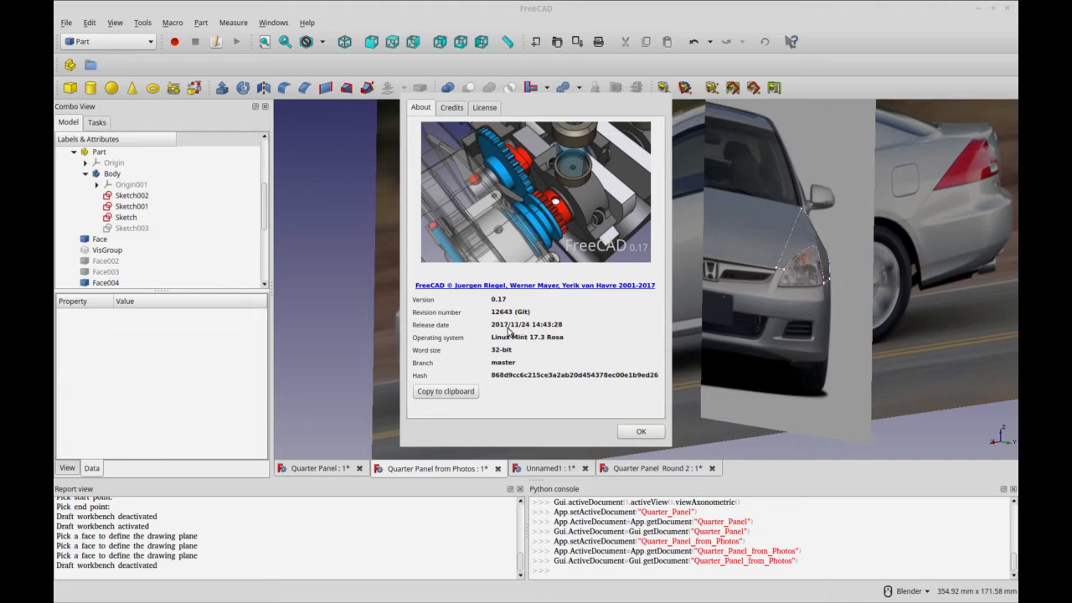
pyautogui.moveTo(522, 333)
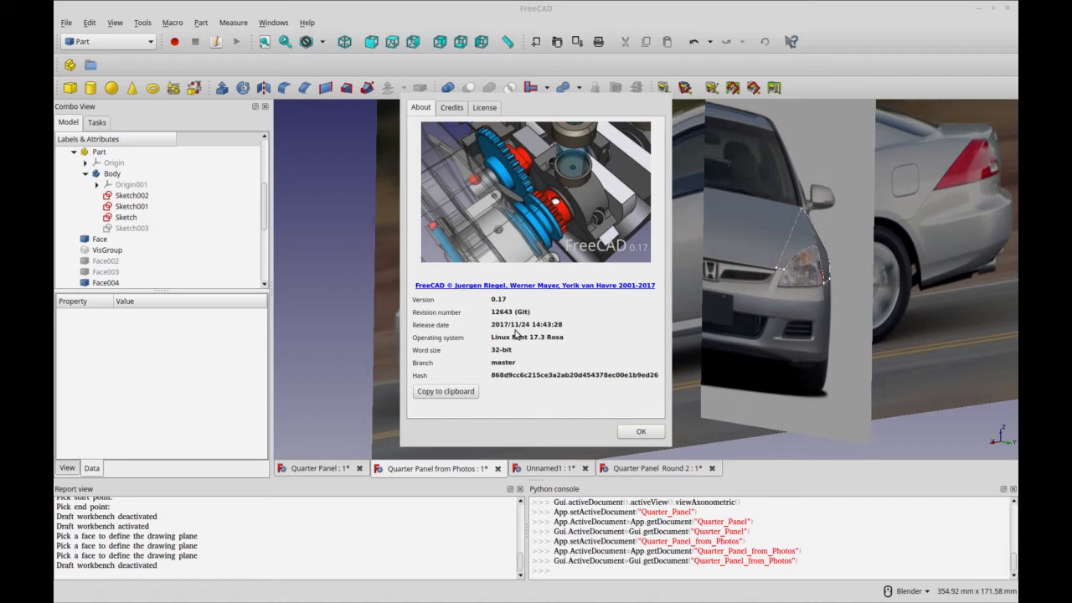
pyautogui.moveTo(515, 335)
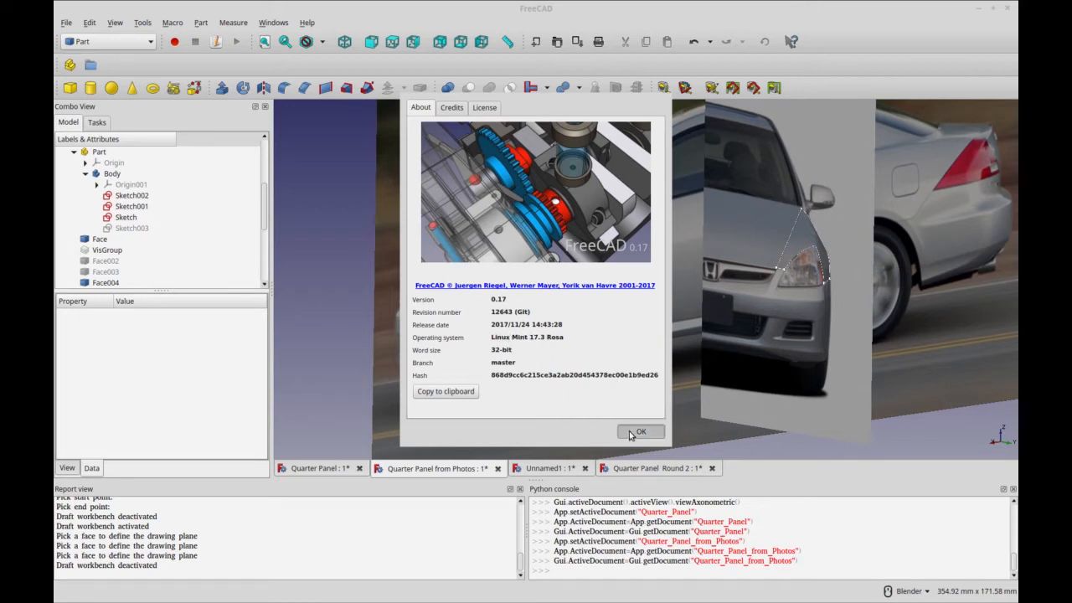
pyautogui.click(639, 432)
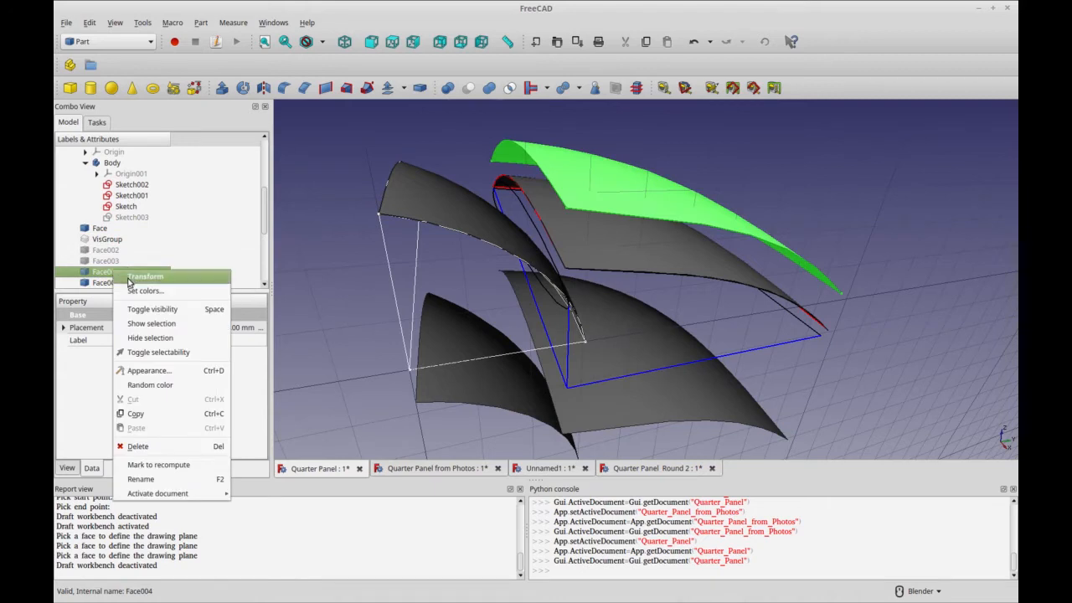
# - Start transforming Face004 in Quarter Panel, then select Face006 and Face005
pyautogui.click(144, 276)
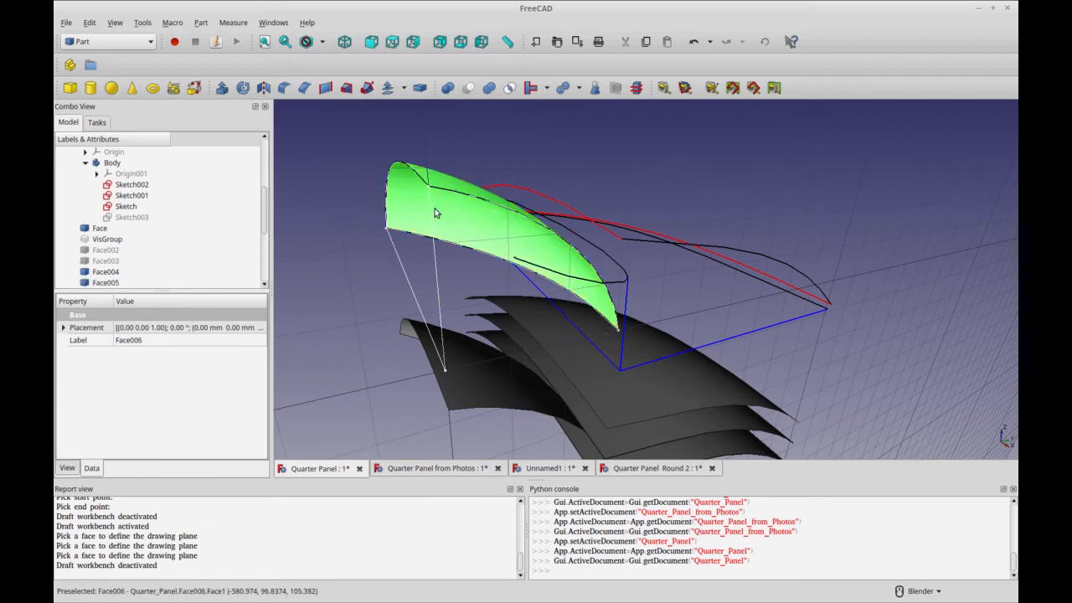
pyautogui.click(106, 282)
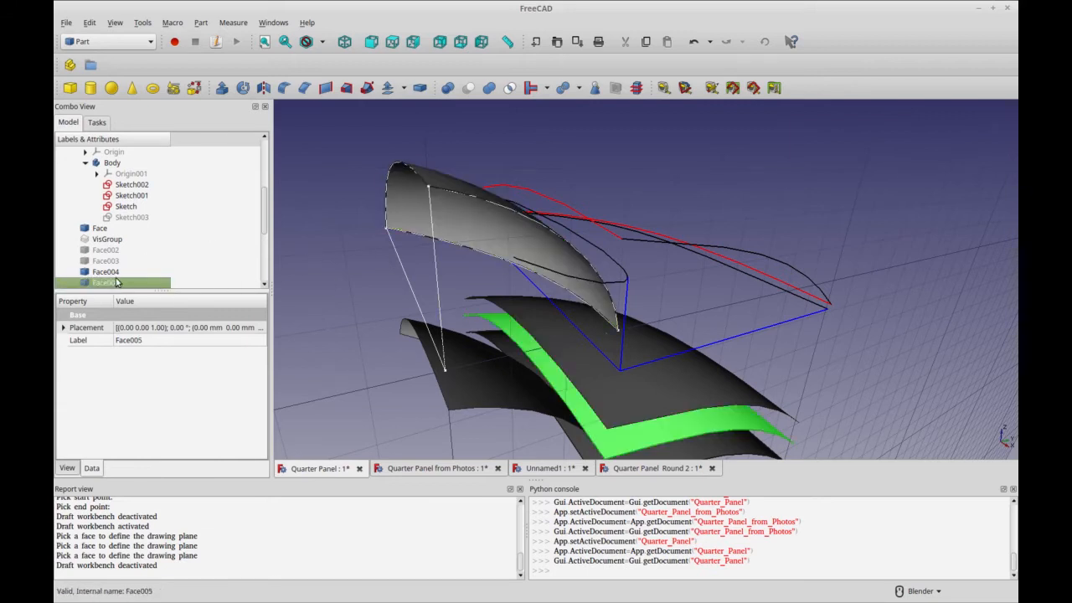
pyautogui.click(99, 227)
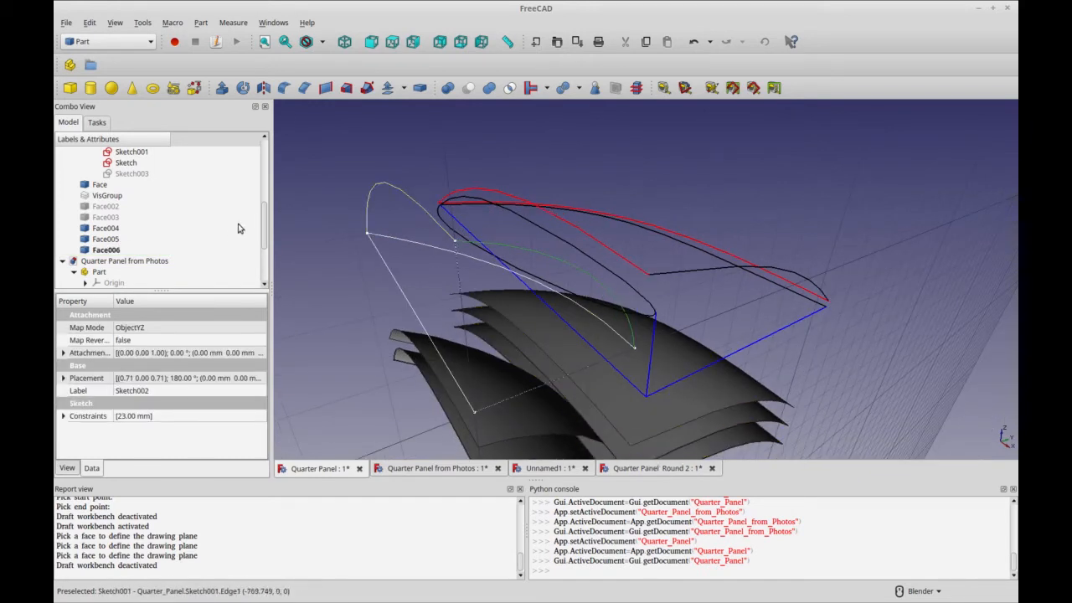
pyautogui.click(131, 185)
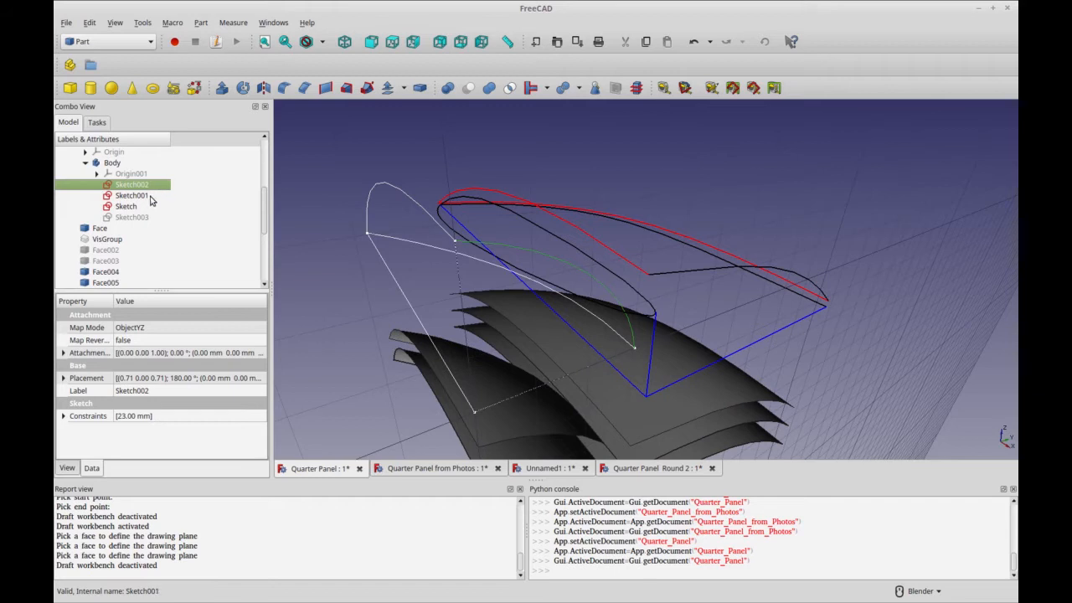
pyautogui.click(130, 195)
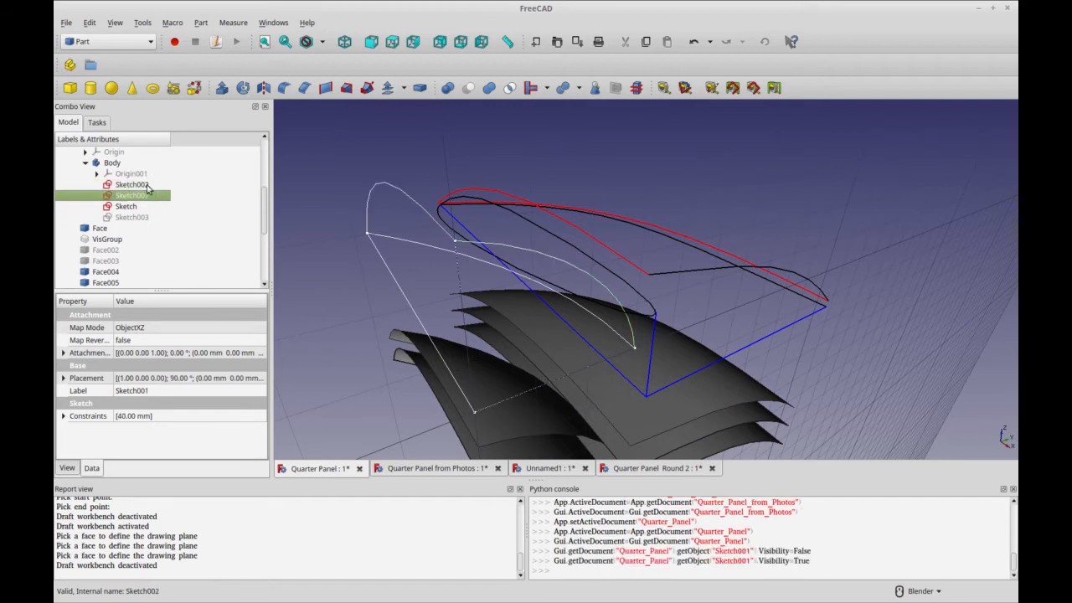
pyautogui.click(131, 184)
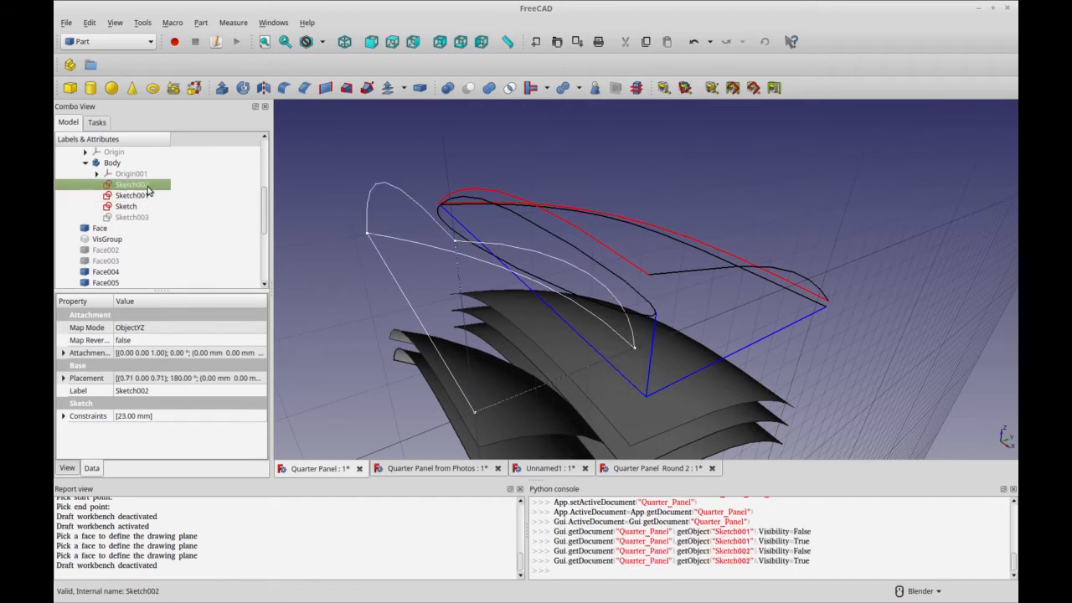
pyautogui.doubleClick(131, 184)
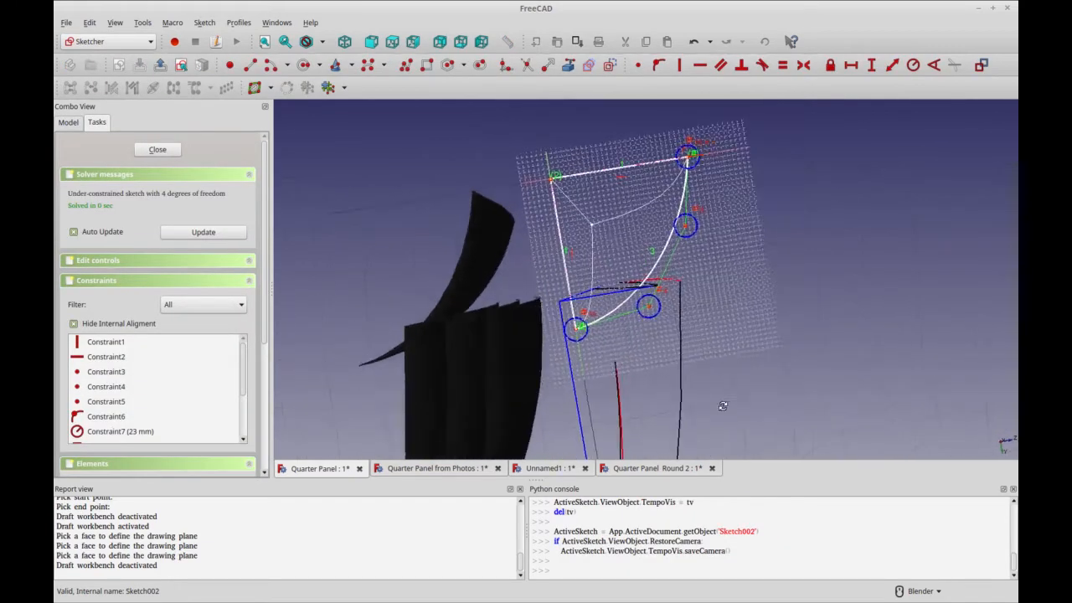
pyautogui.click(157, 149)
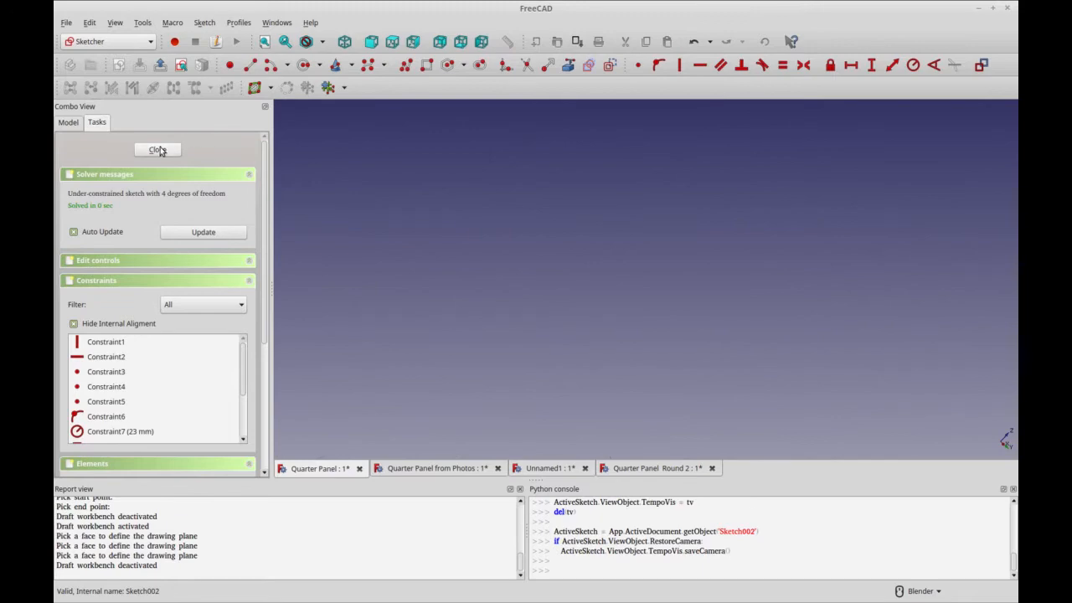
pyautogui.click(158, 149)
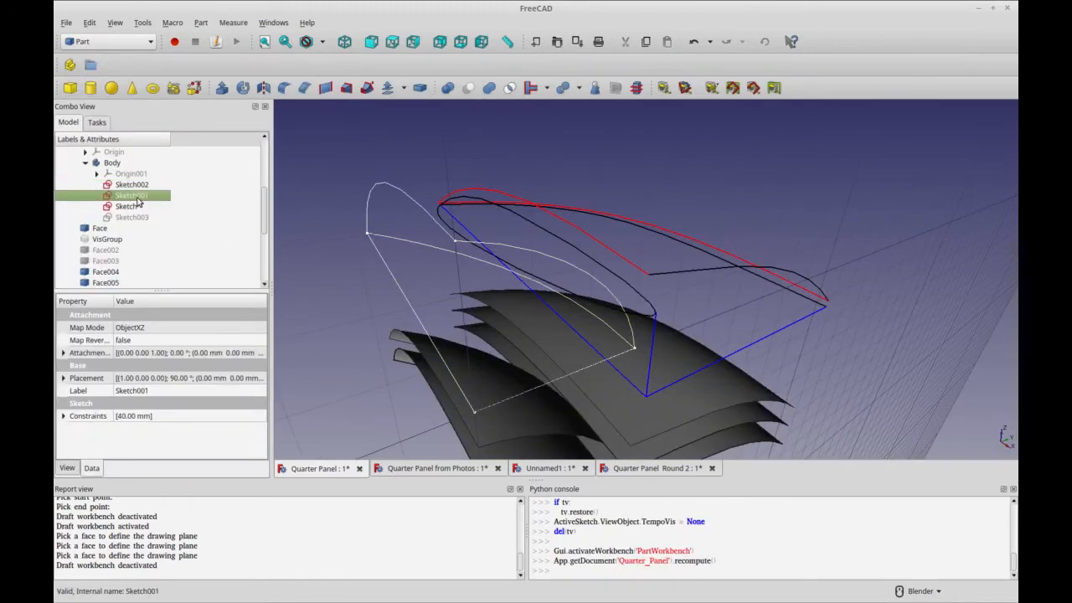
pyautogui.doubleClick(131, 195)
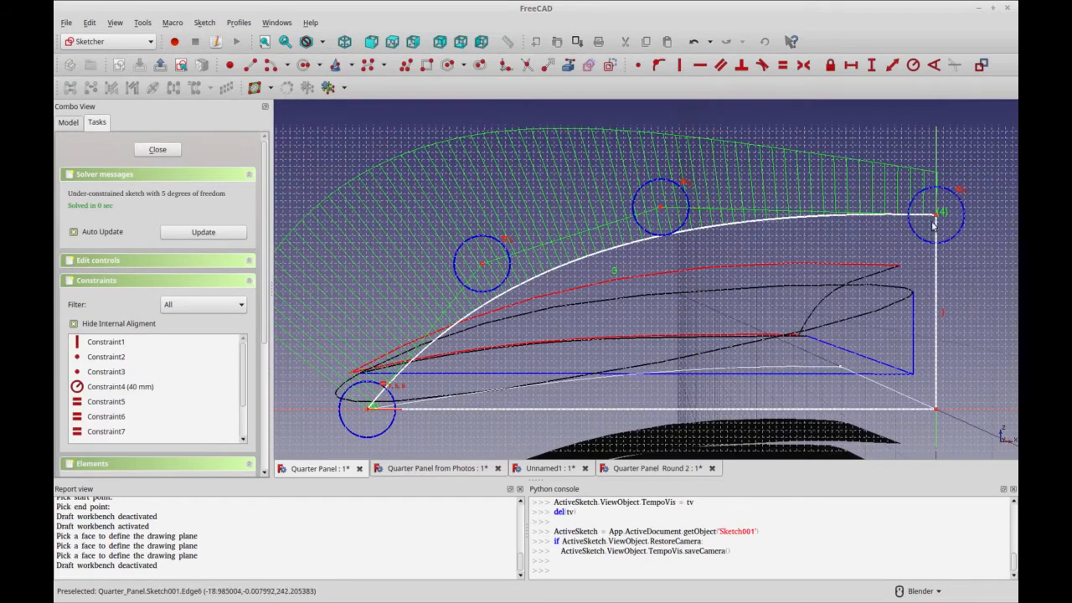
pyautogui.moveTo(894, 422)
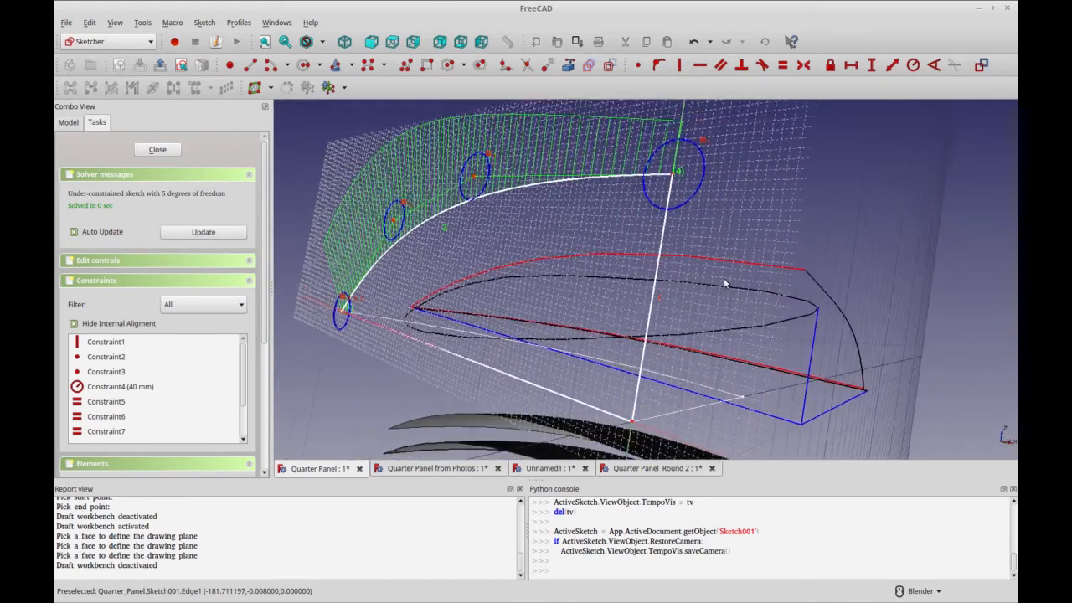
pyautogui.moveTo(580, 222)
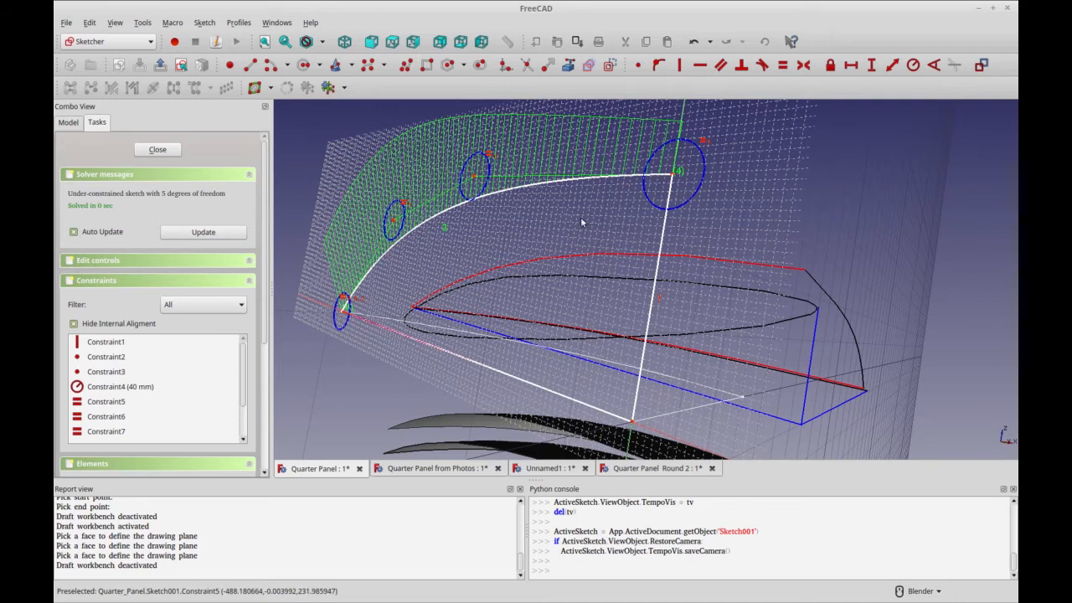
pyautogui.moveTo(680, 184)
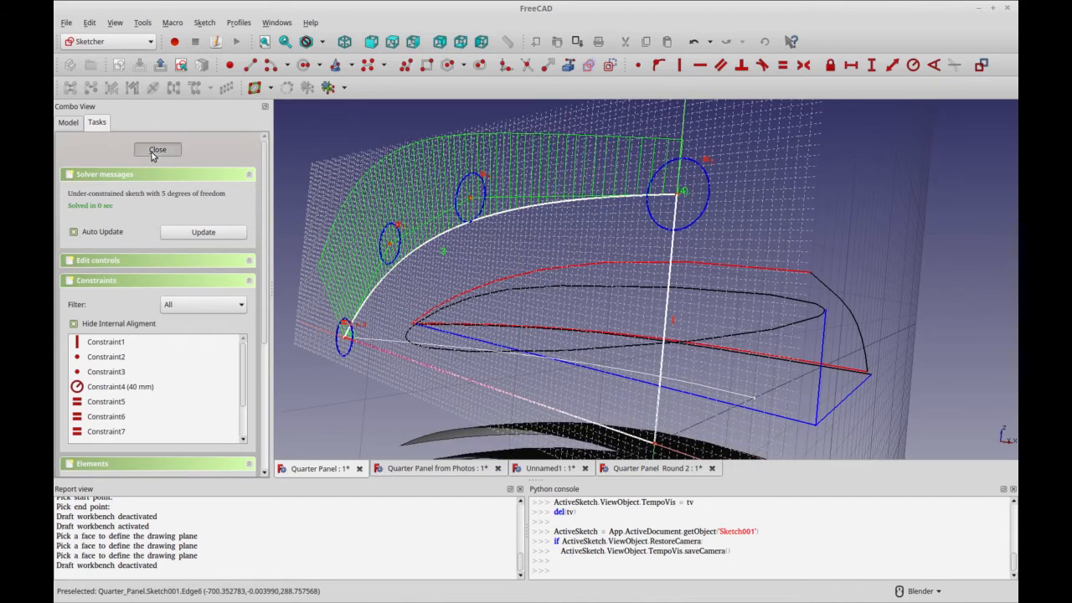
pyautogui.click(156, 149)
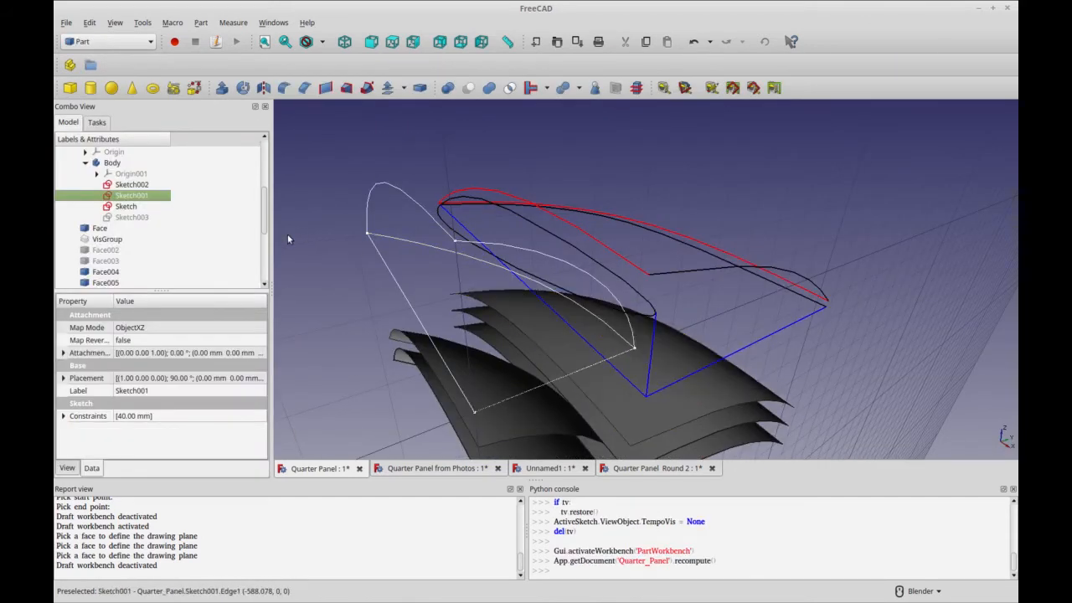
pyautogui.moveTo(415, 201)
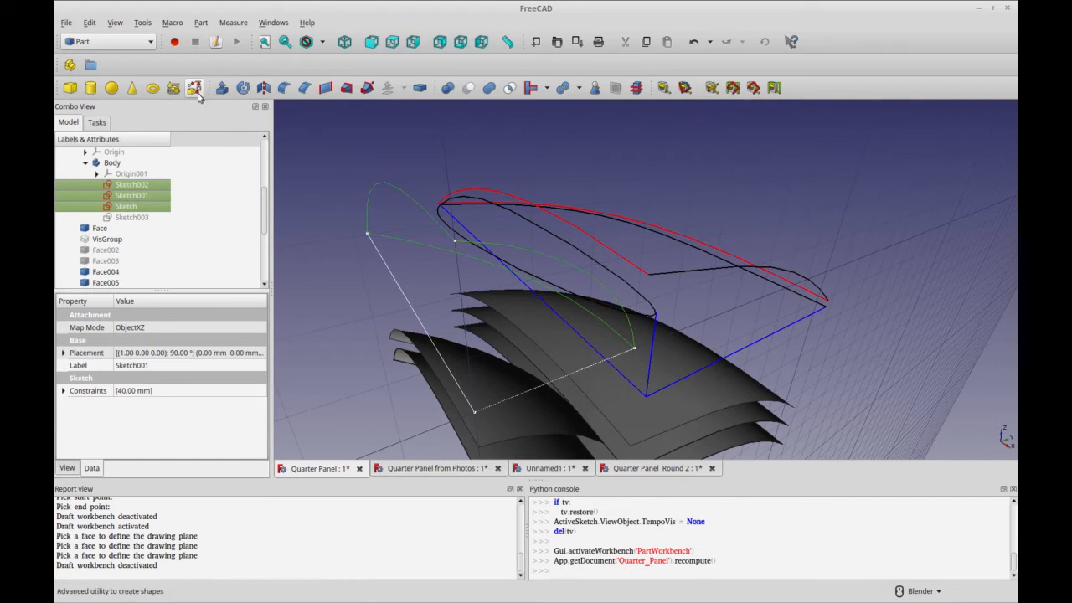
pyautogui.moveTo(194, 88)
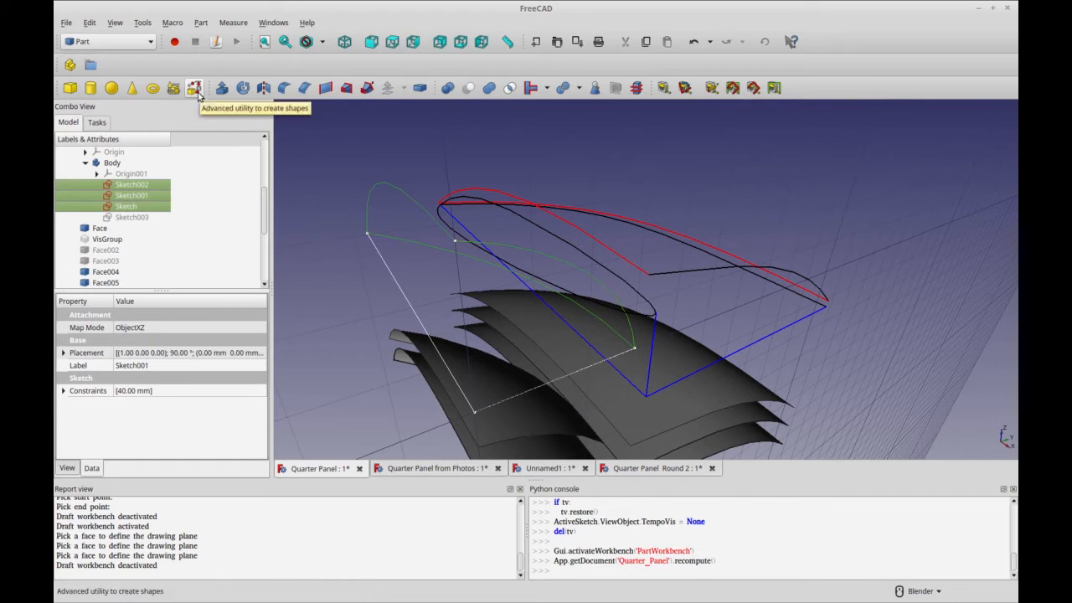
# - Fill a curved face from the three sketch edges using Face from edges
pyautogui.click(193, 88)
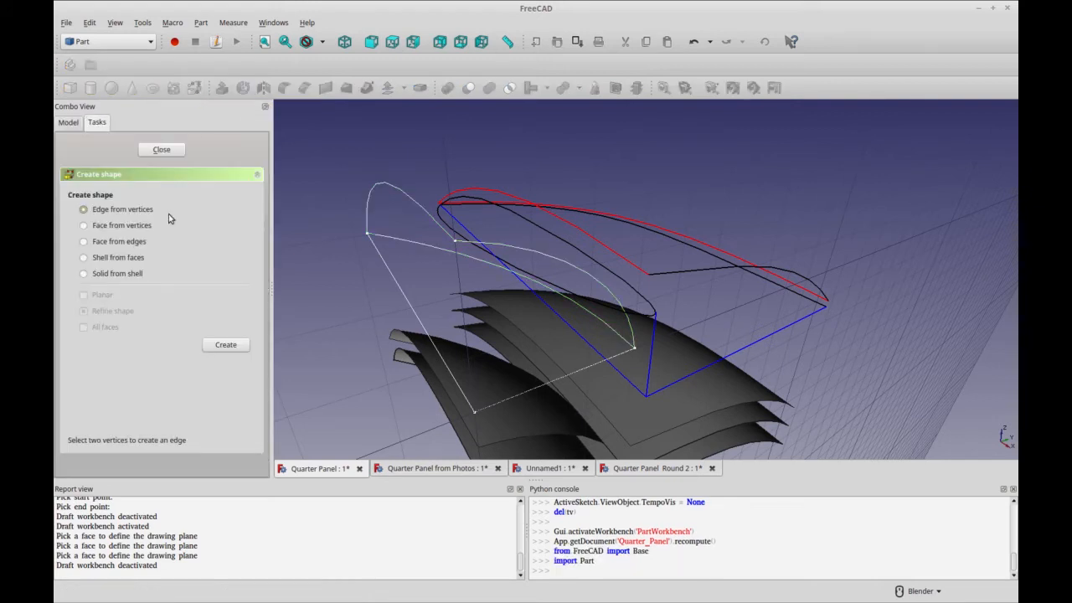
pyautogui.click(161, 149)
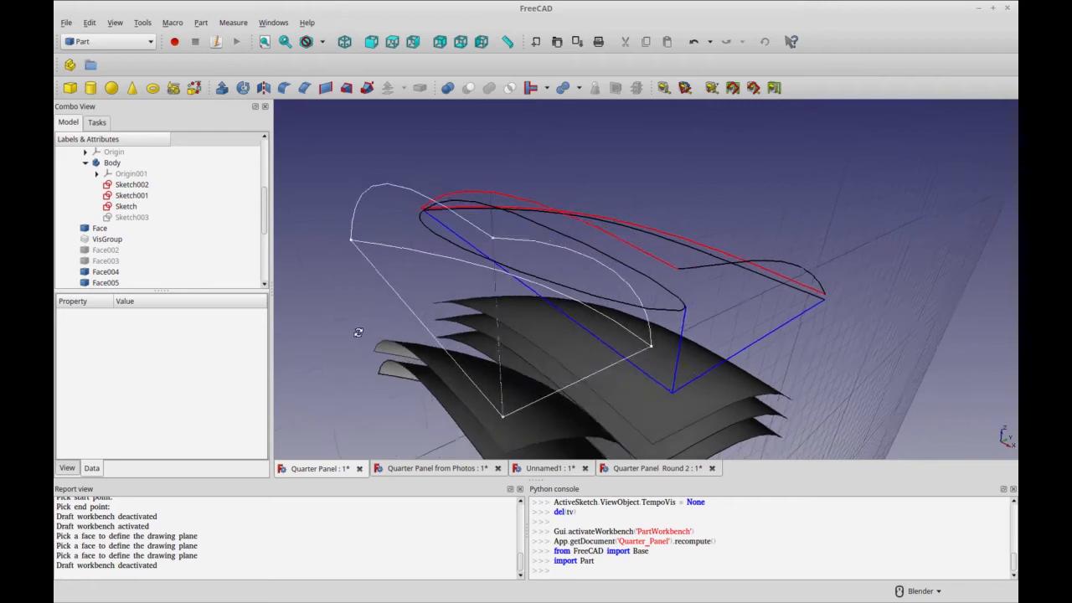
pyautogui.click(132, 195)
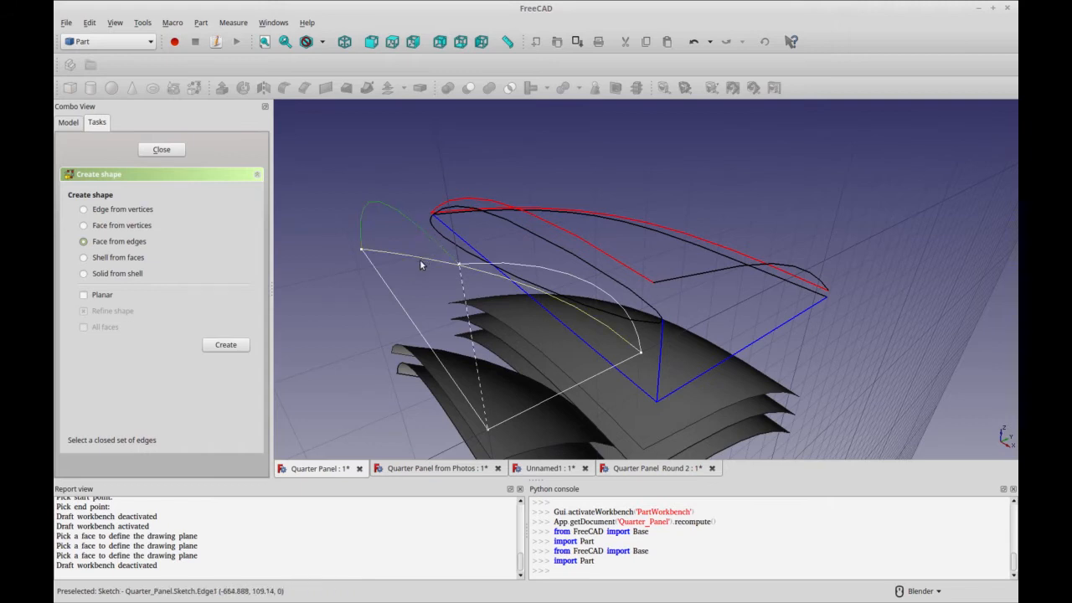
pyautogui.moveTo(485, 268)
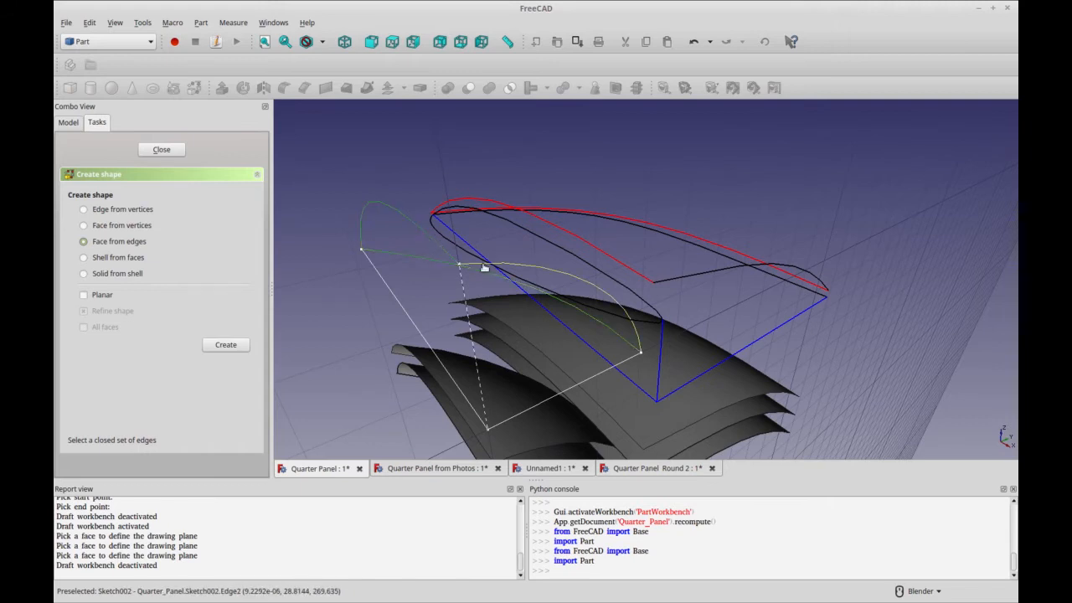
pyautogui.click(225, 344)
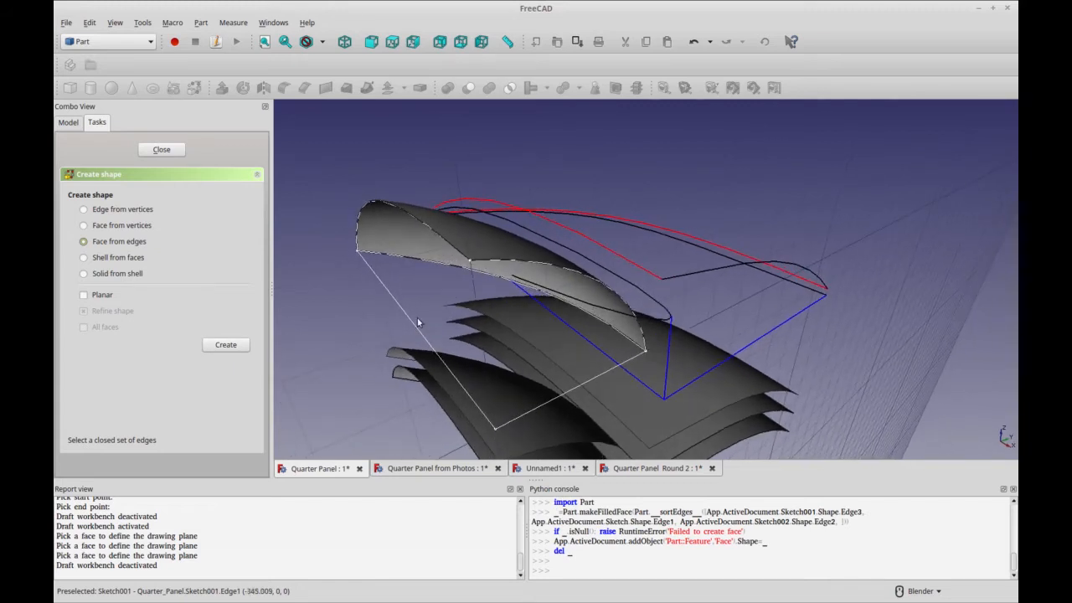
pyautogui.click(161, 149)
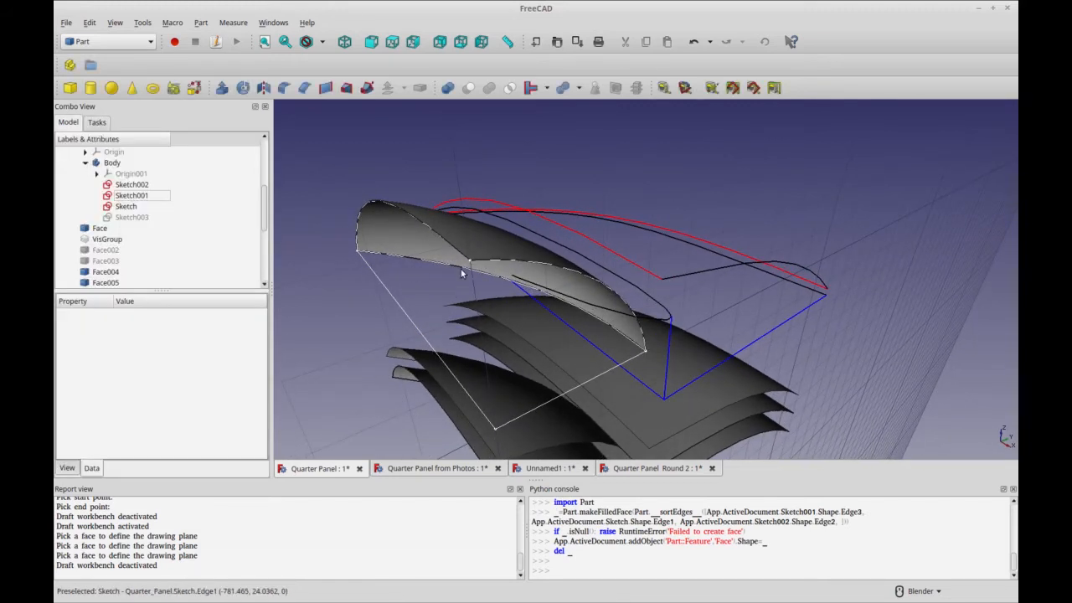
pyautogui.click(131, 195)
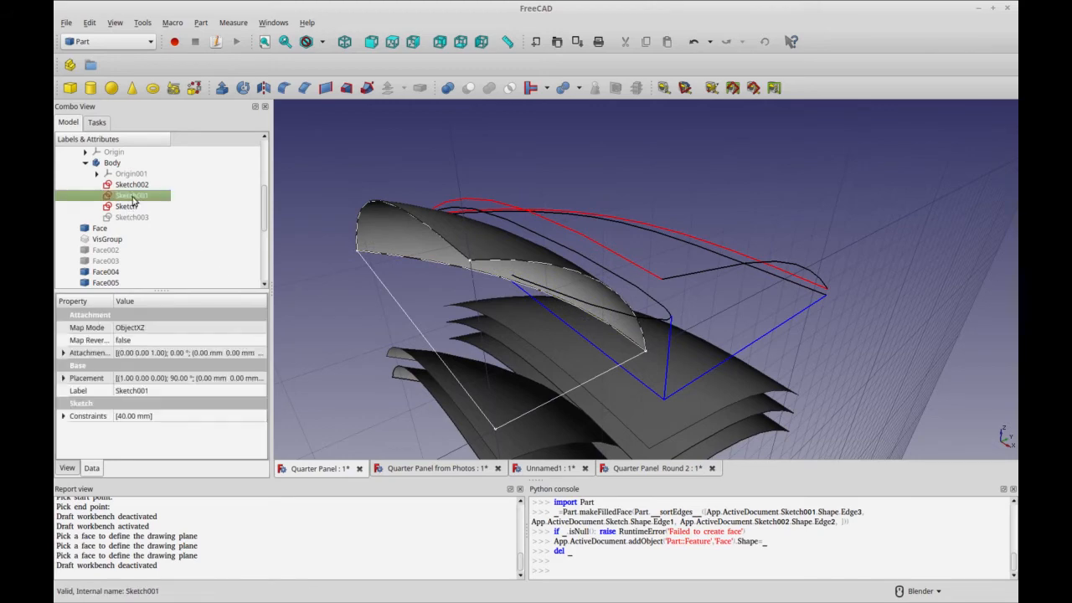
# - Edit the Sketch001 profile in Sketcher and close the sketch
pyautogui.doubleClick(131, 195)
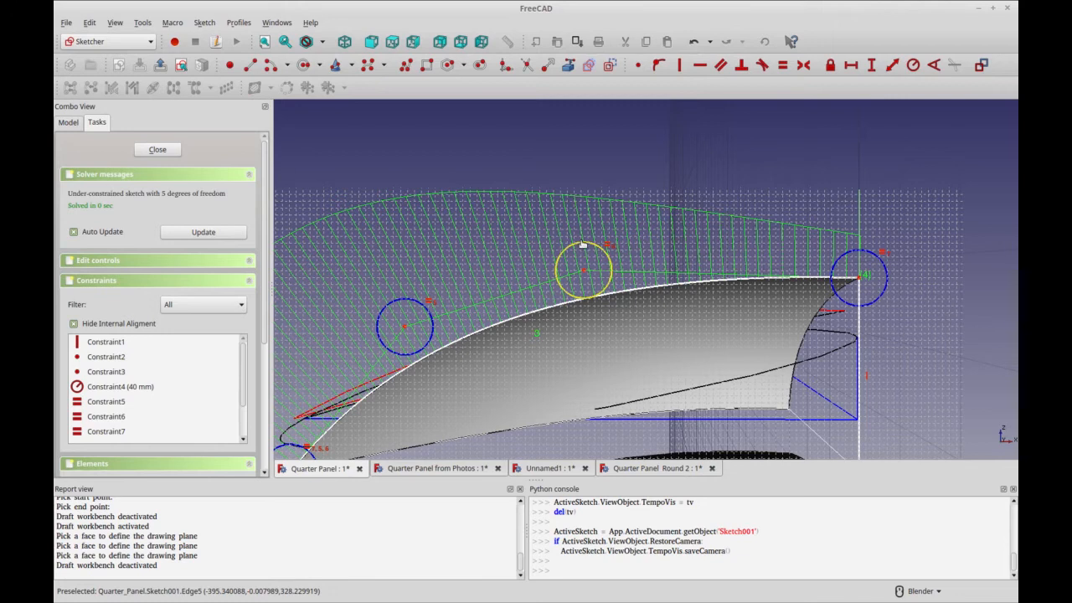
pyautogui.click(158, 149)
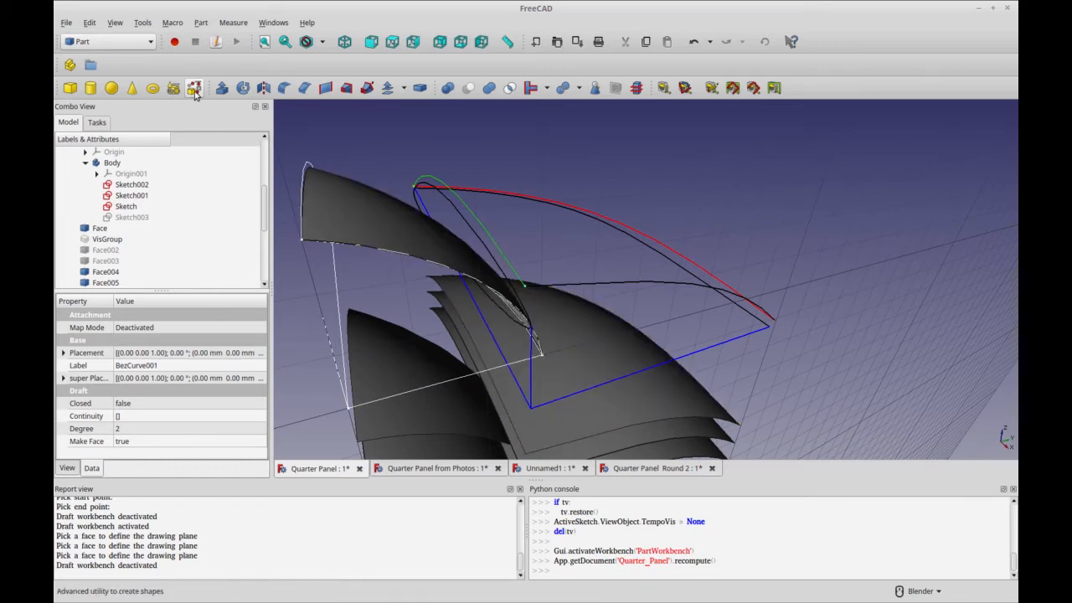
# - Create Face008 from the three Bezier curve edges and start moving it downward
pyautogui.click(194, 87)
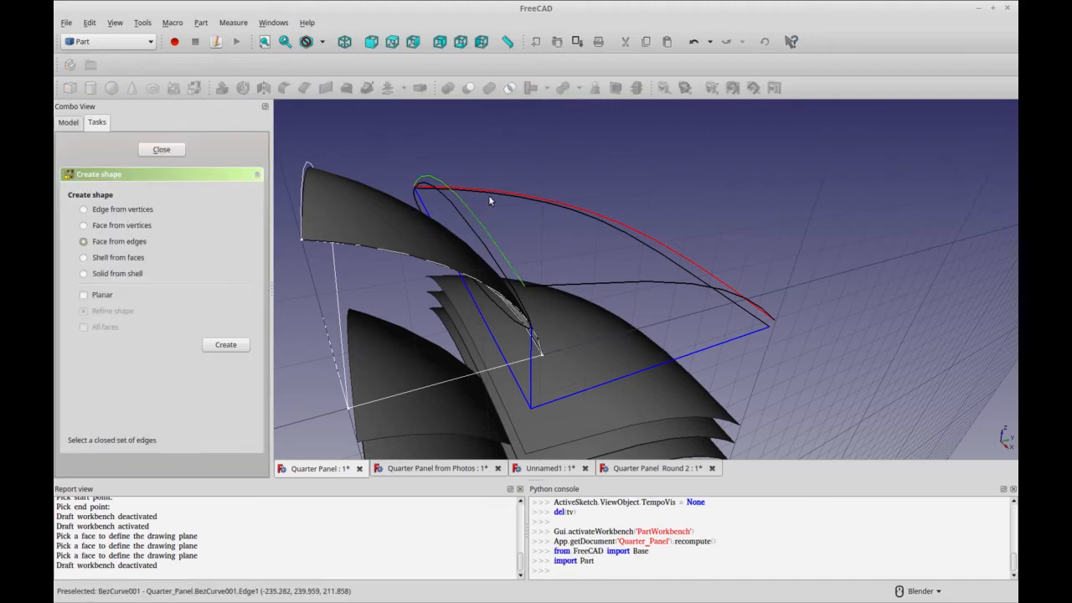
pyautogui.click(503, 194)
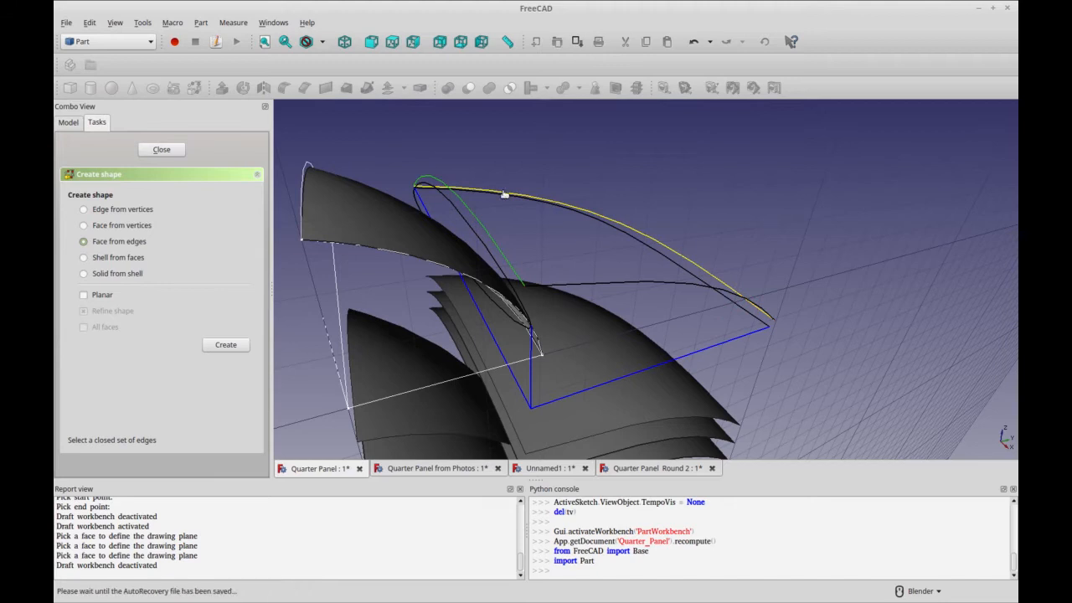
pyautogui.moveTo(532, 201)
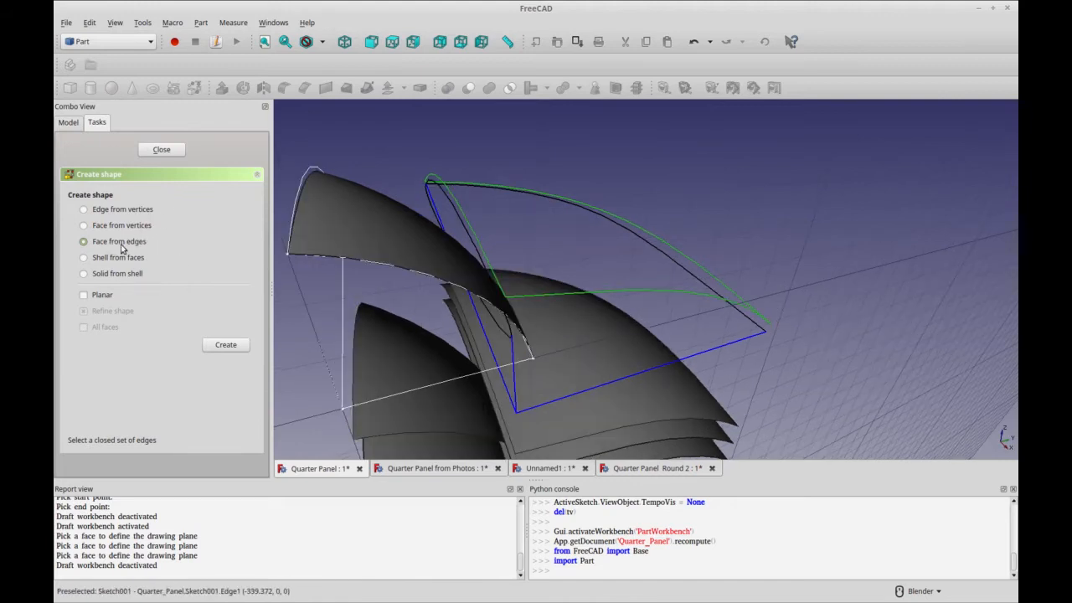
pyautogui.click(225, 344)
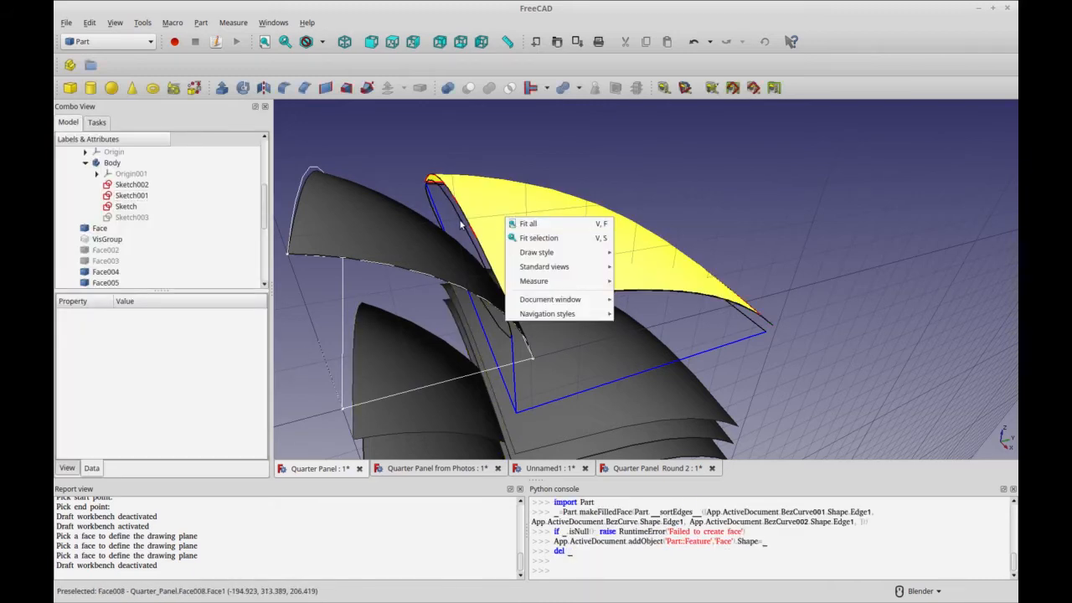
pyautogui.click(529, 223)
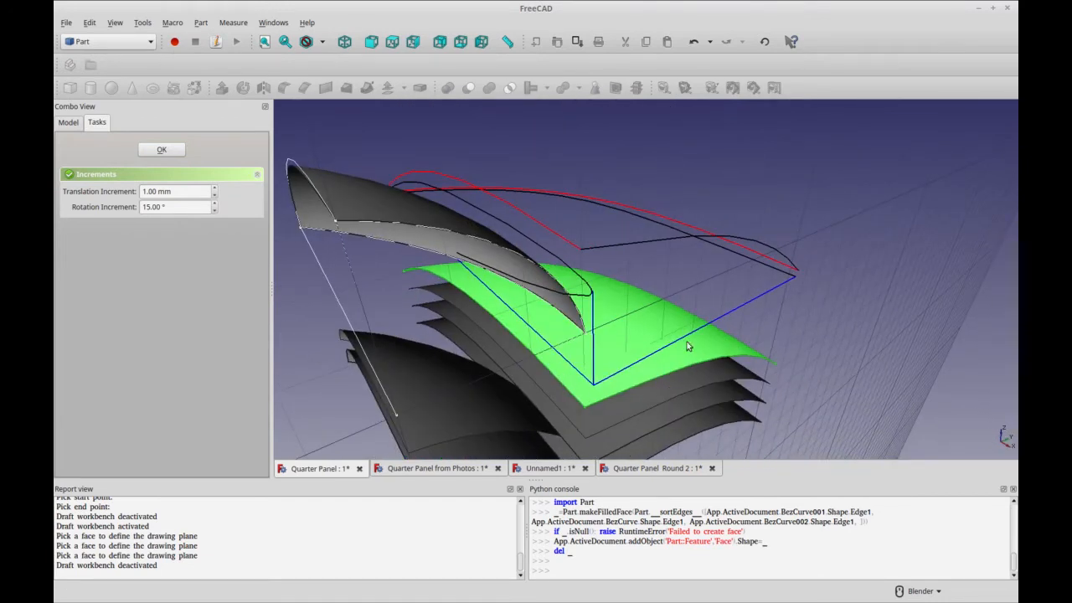
pyautogui.moveTo(587, 255)
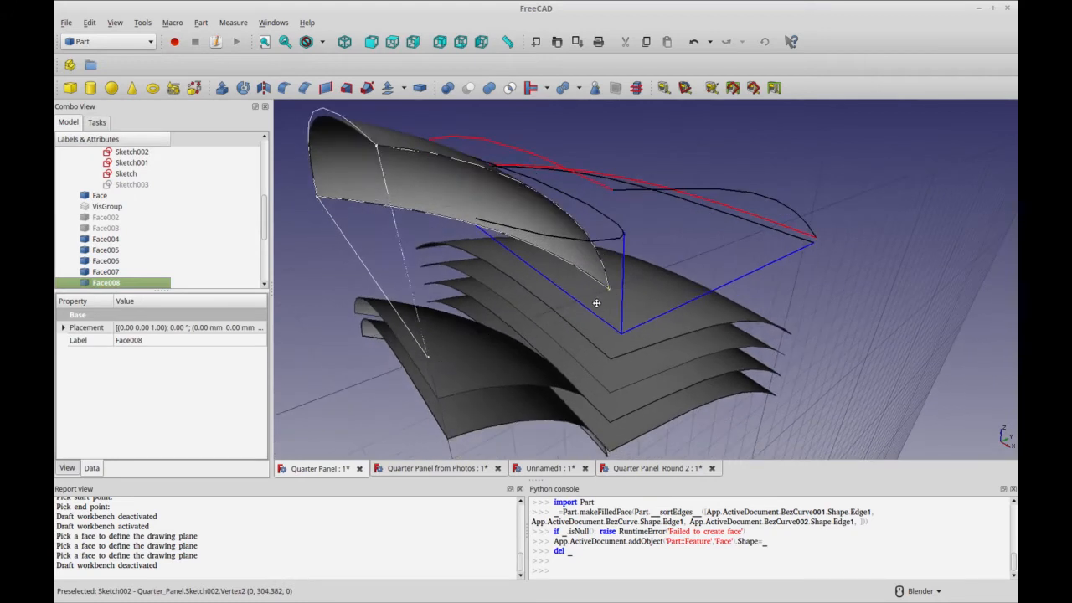
# - Open the 'Quarter Panel from Photos' document with the car photo planes
pyautogui.click(436, 468)
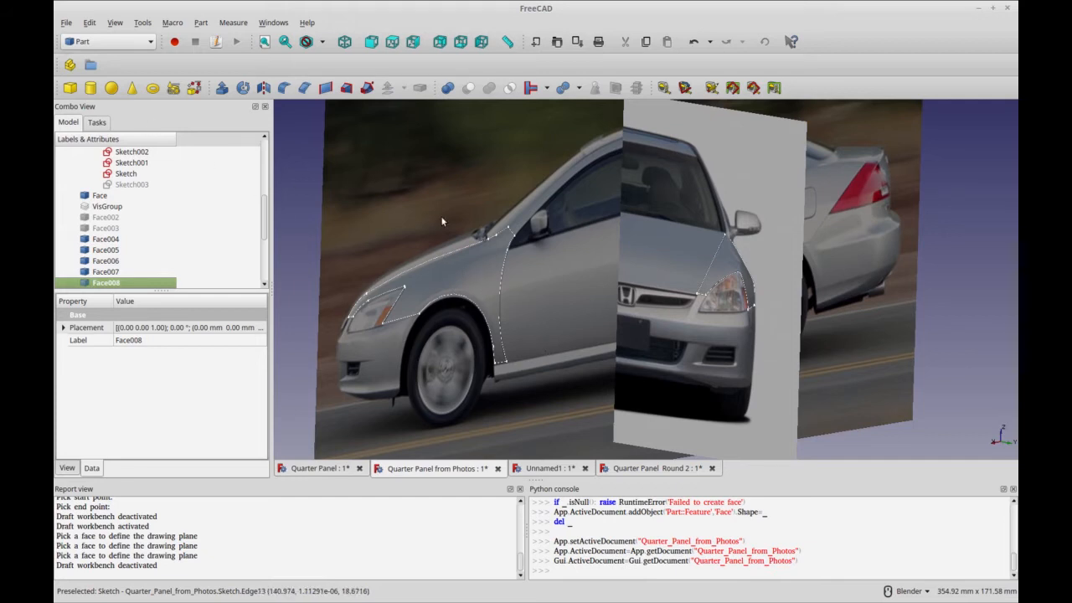
pyautogui.moveTo(545, 262)
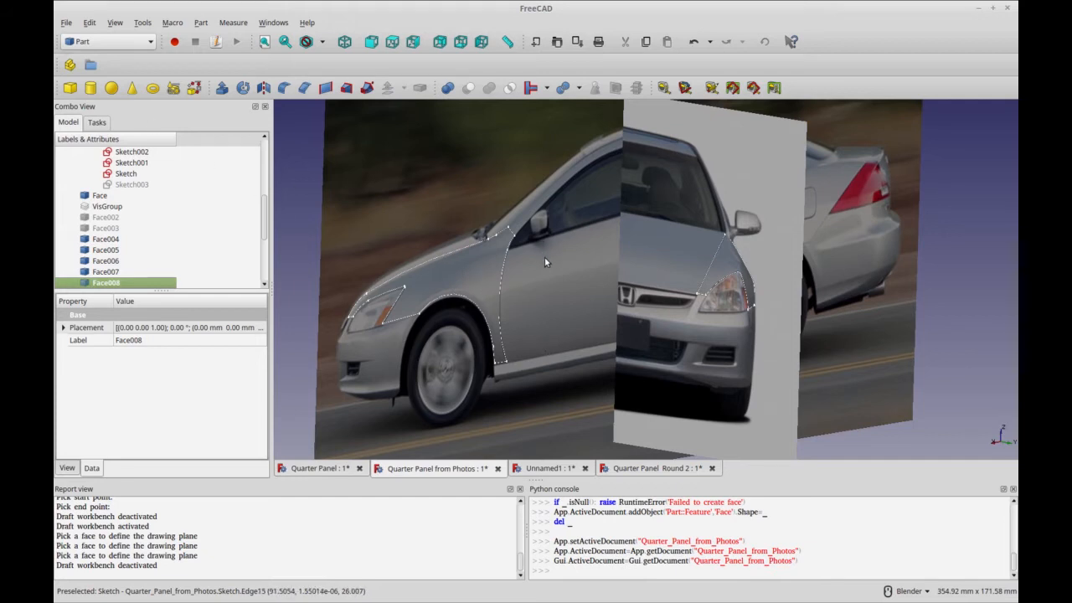
# - Activate the Image workbench and look over the side and other photo planes
pyautogui.click(108, 41)
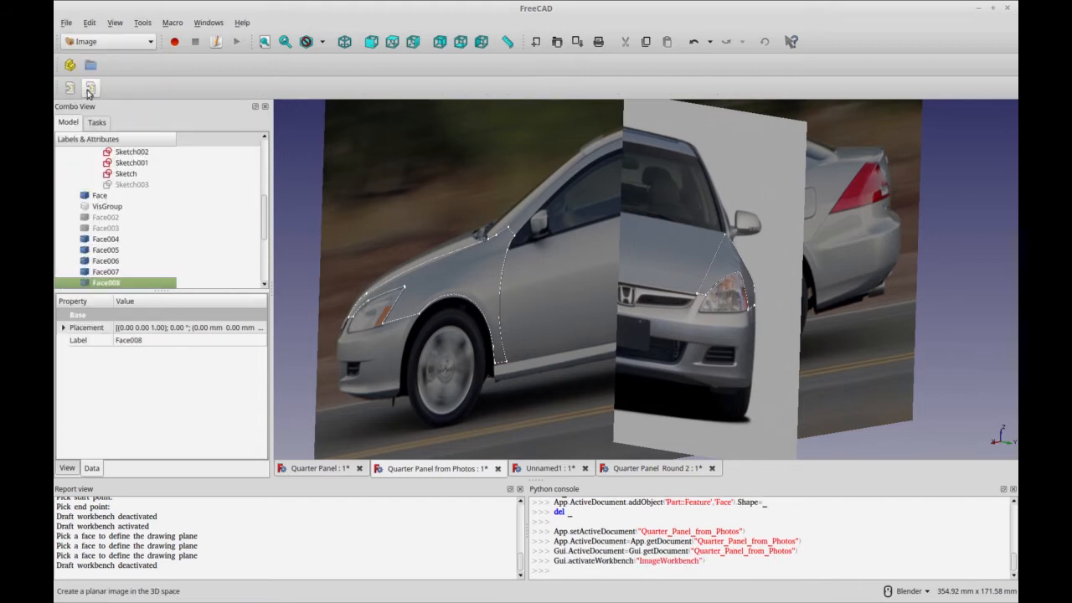
pyautogui.moveTo(89, 88)
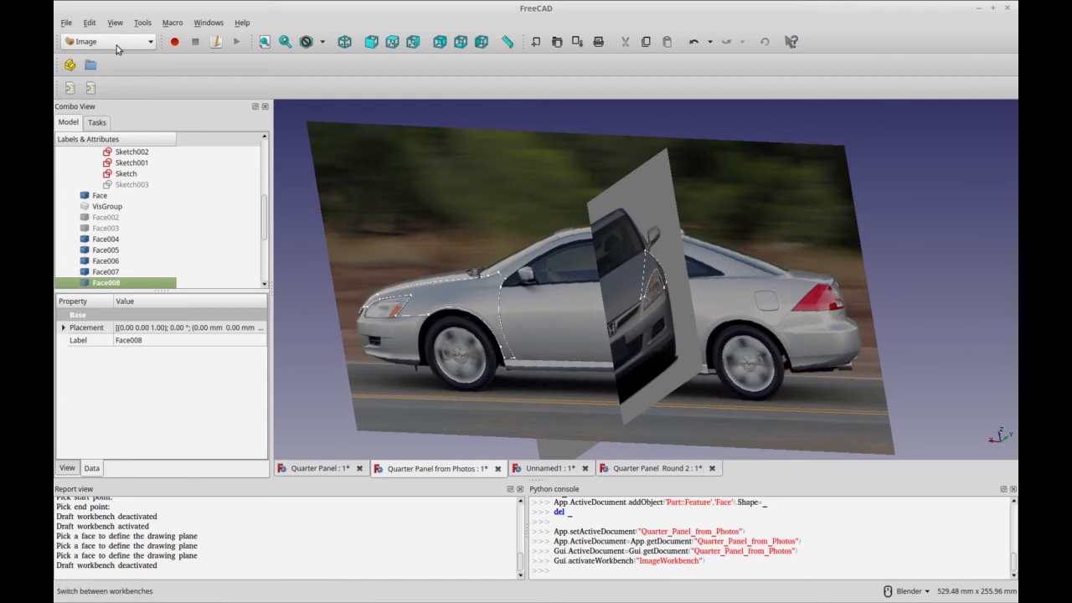
pyautogui.click(105, 41)
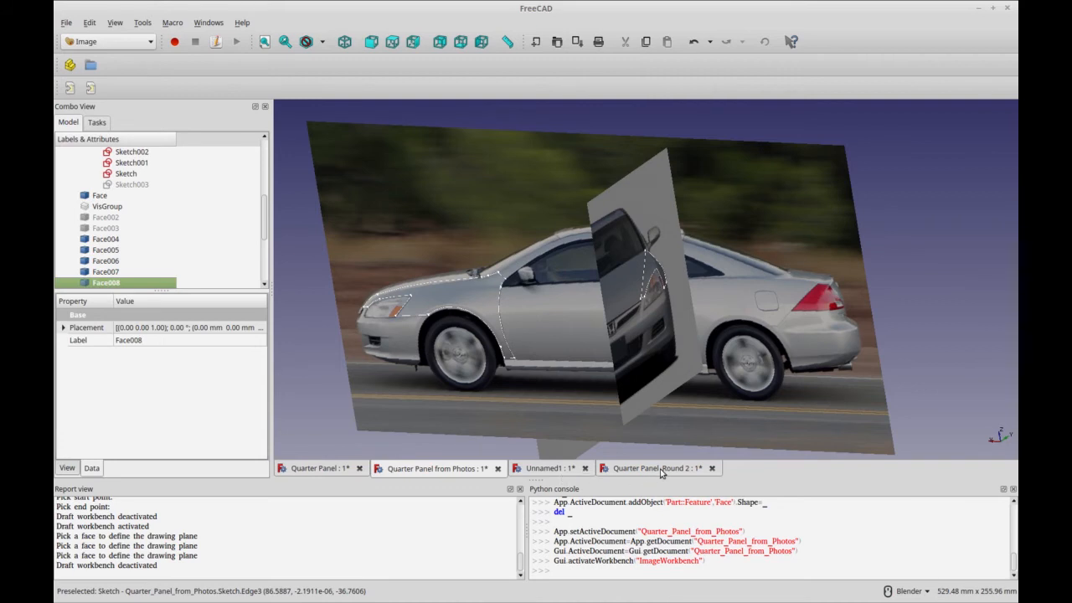
# - In Round 2, use Part to rule a surface between Cut Edge3 and BSpline Edge1
pyautogui.click(656, 468)
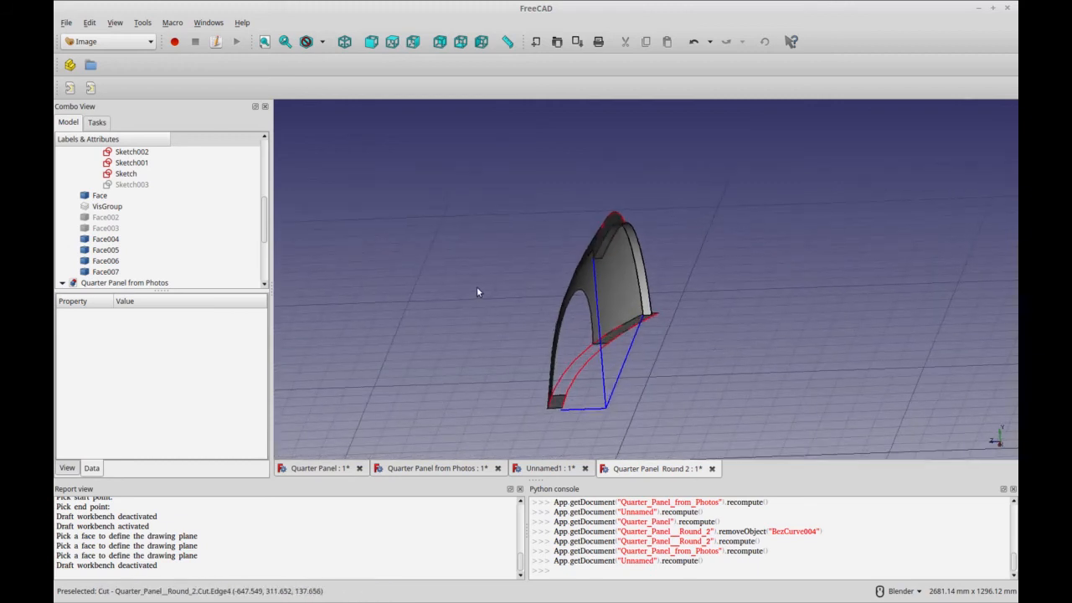
pyautogui.click(107, 41)
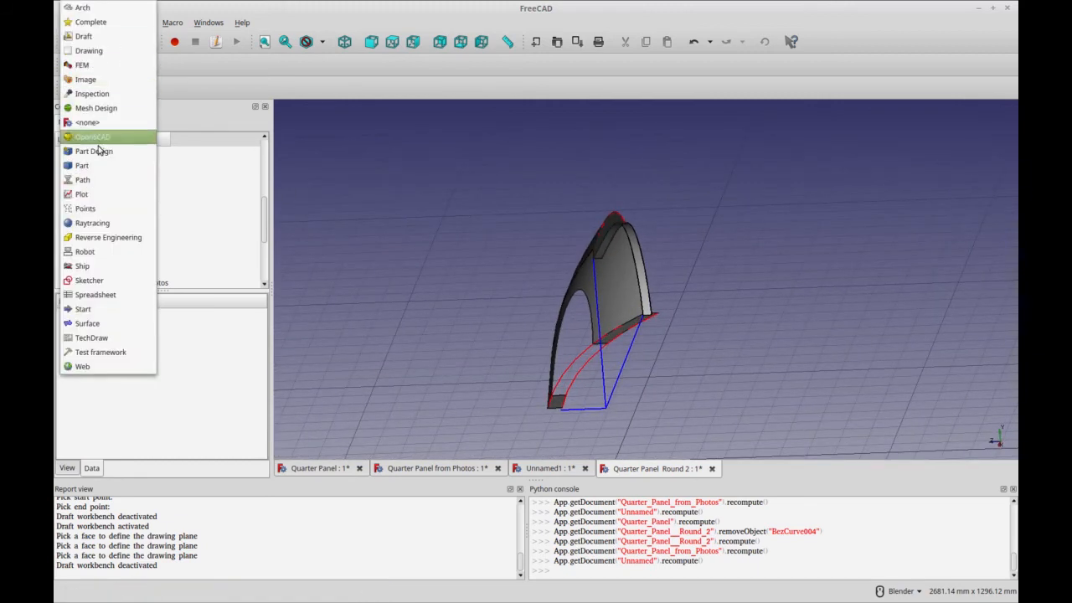
pyautogui.click(81, 165)
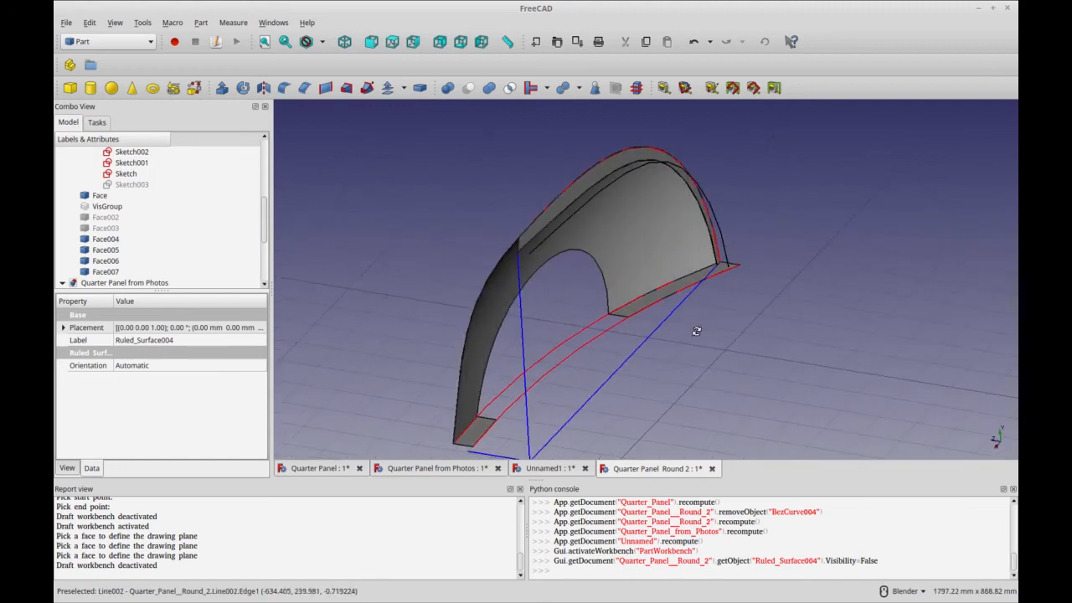
pyautogui.moveTo(566, 214)
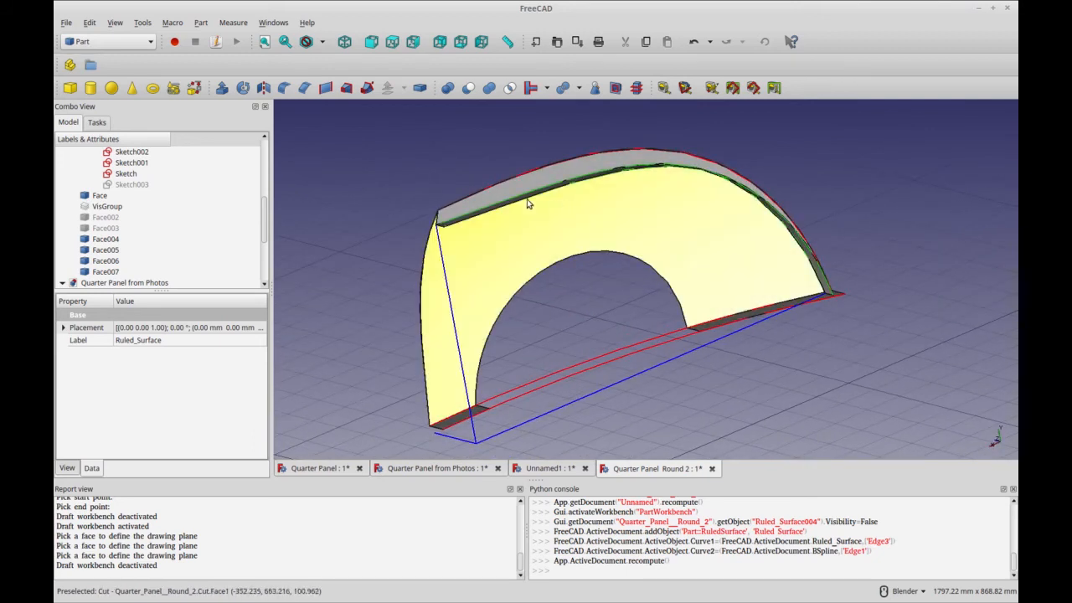
pyautogui.moveTo(469, 214)
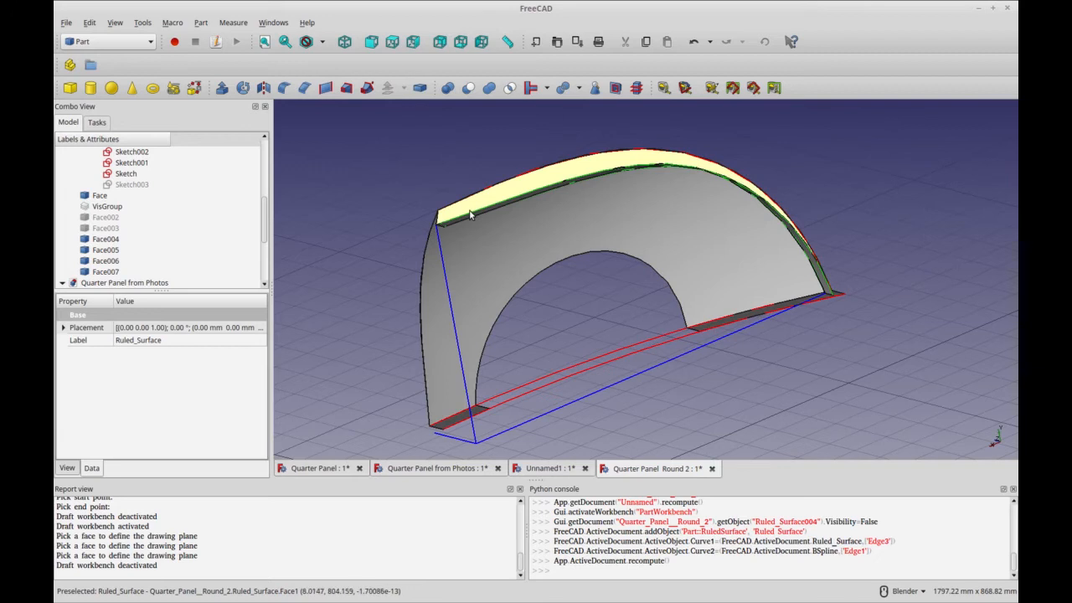
pyautogui.moveTo(509, 193)
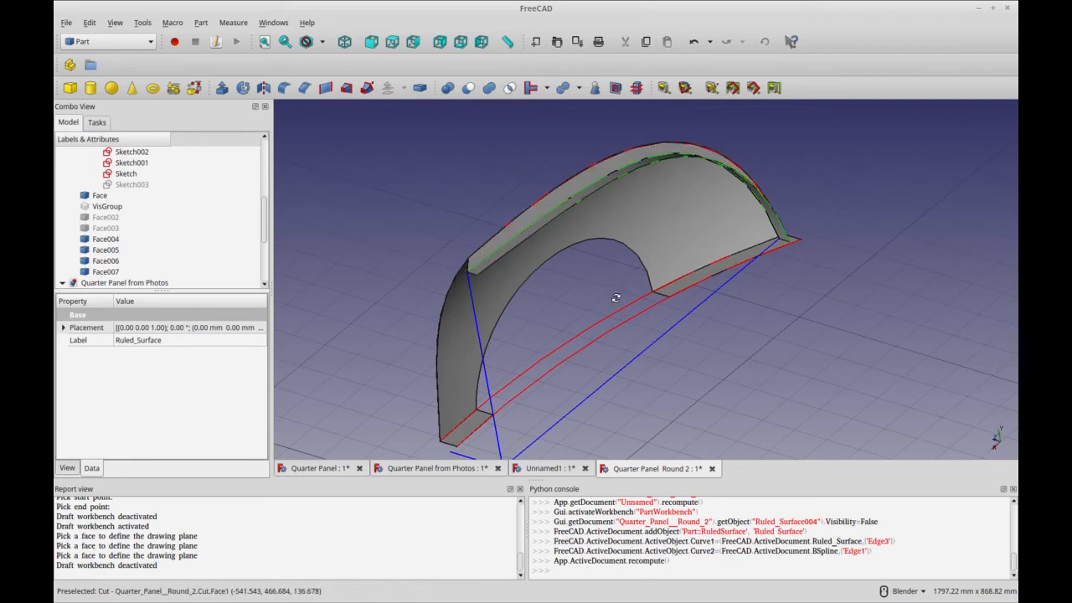
pyautogui.moveTo(616, 297); pyautogui.dragTo(654, 319)
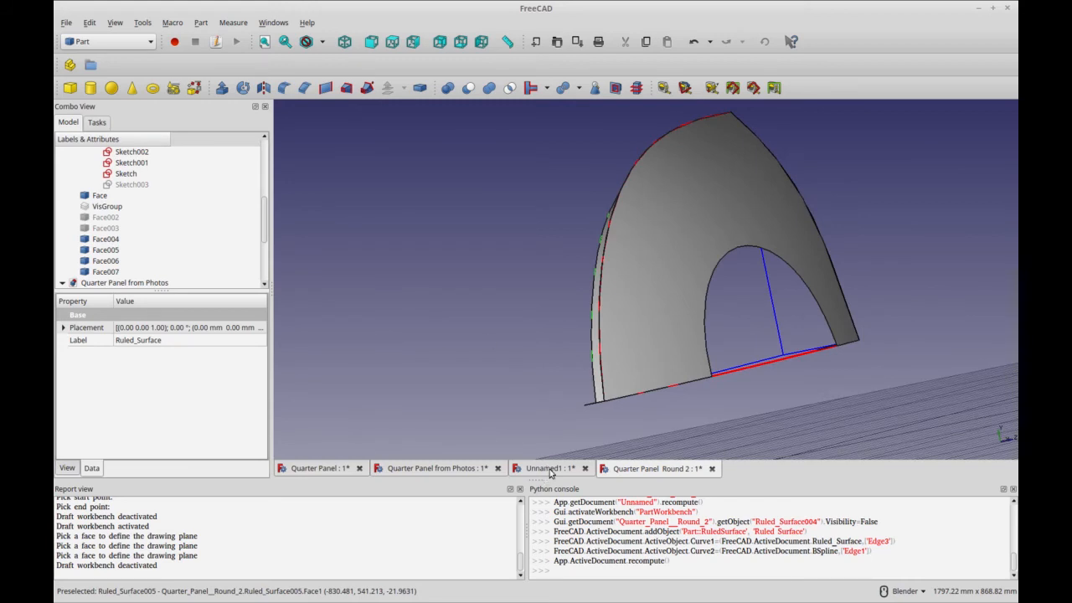
# - Open the Unnamed1 B-spline document and activate the Draft workbench
pyautogui.click(545, 468)
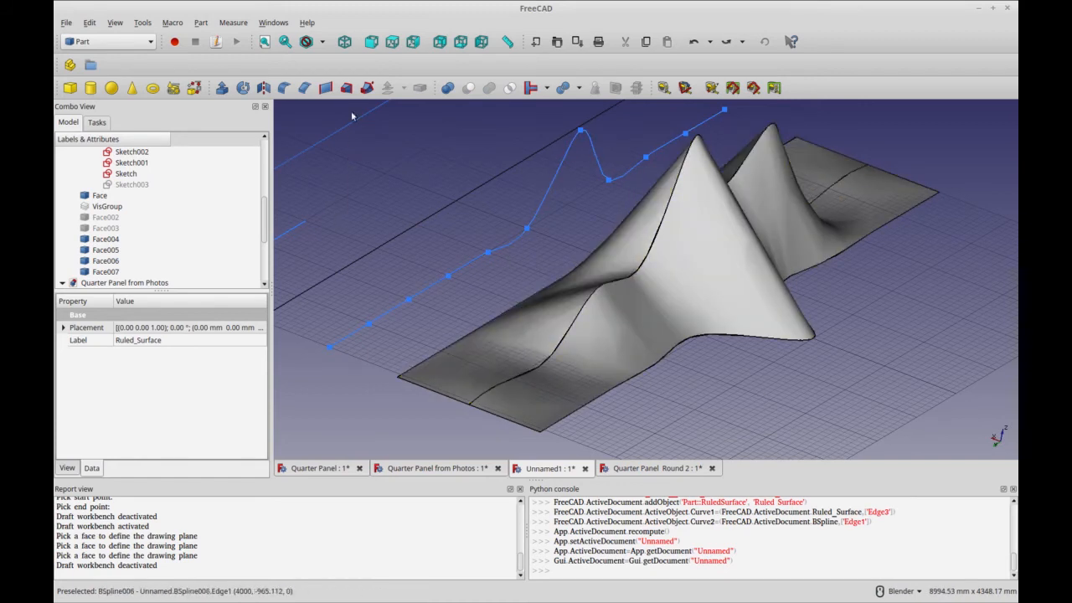
pyautogui.click(556, 297)
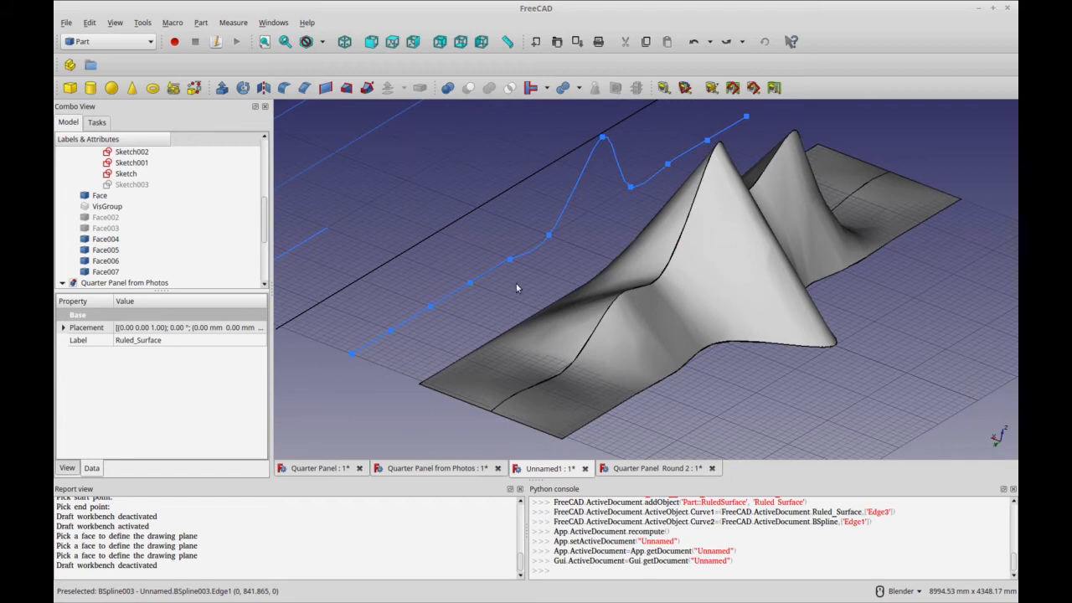
pyautogui.moveTo(483, 316)
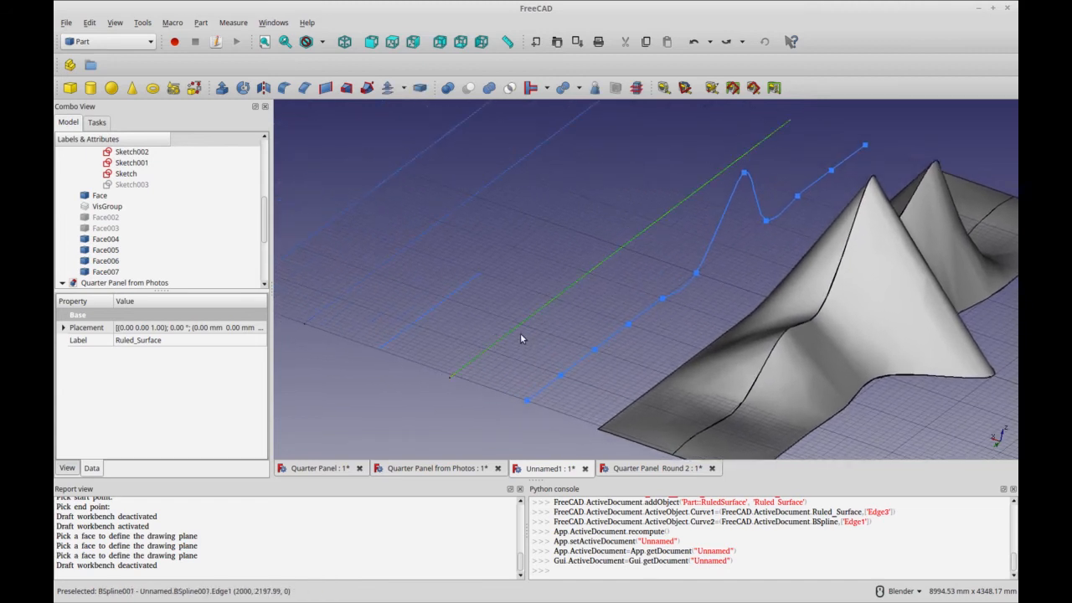
pyautogui.click(107, 41)
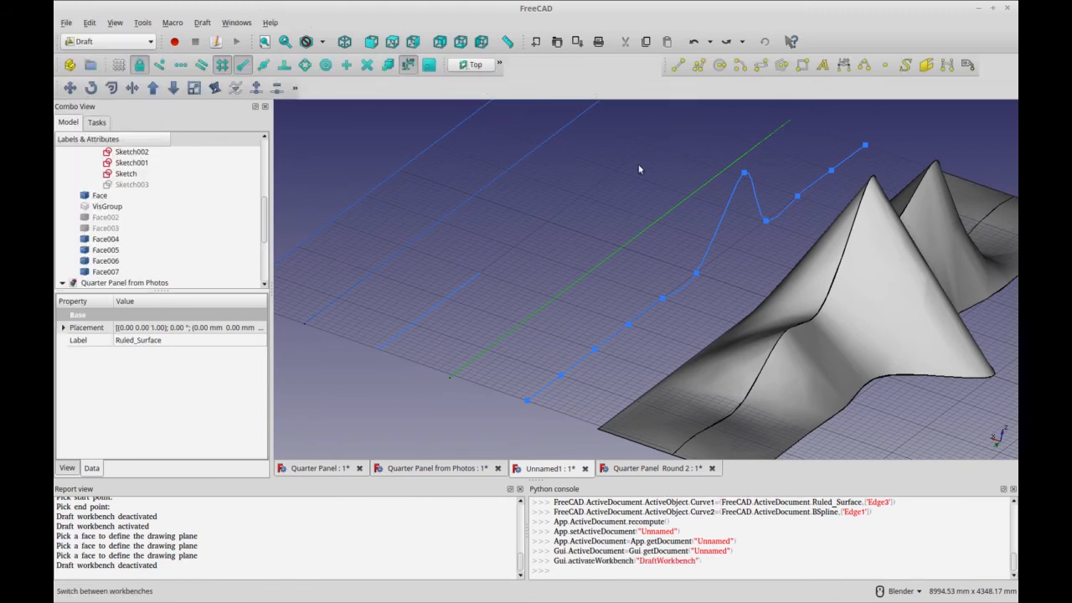
# - Draw the straight multi-point Draft B-spline BSpline008 alongside the wavy curve
pyautogui.click(864, 64)
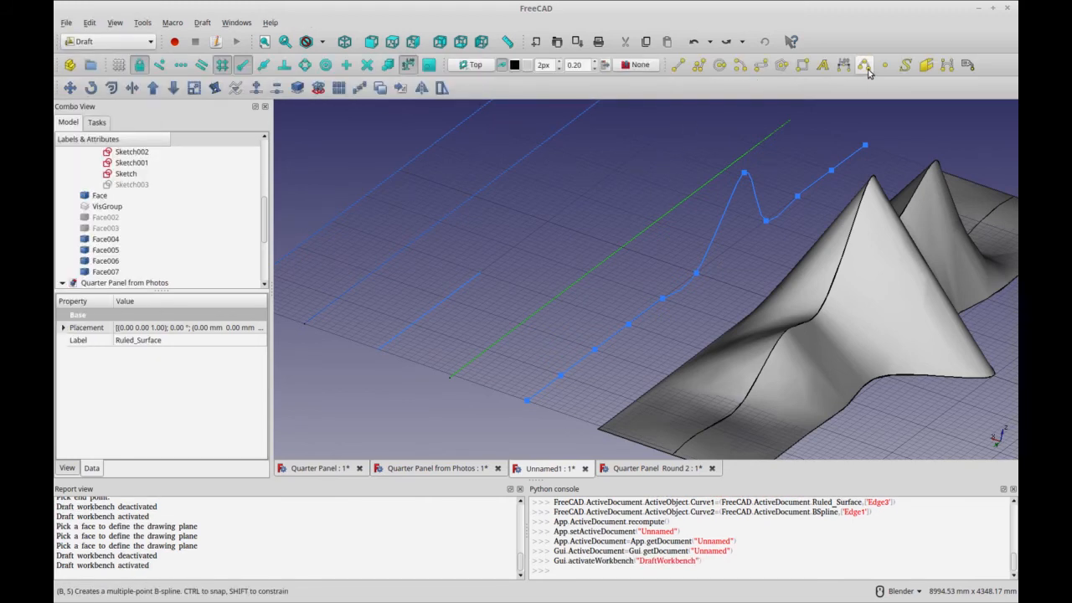
pyautogui.moveTo(864, 64)
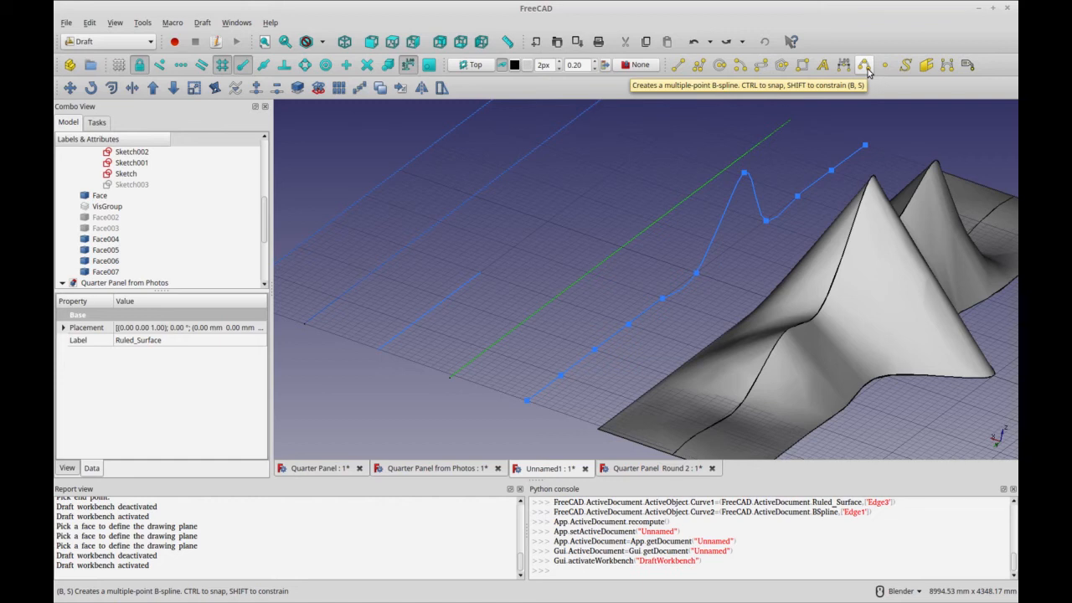
pyautogui.moveTo(867, 71)
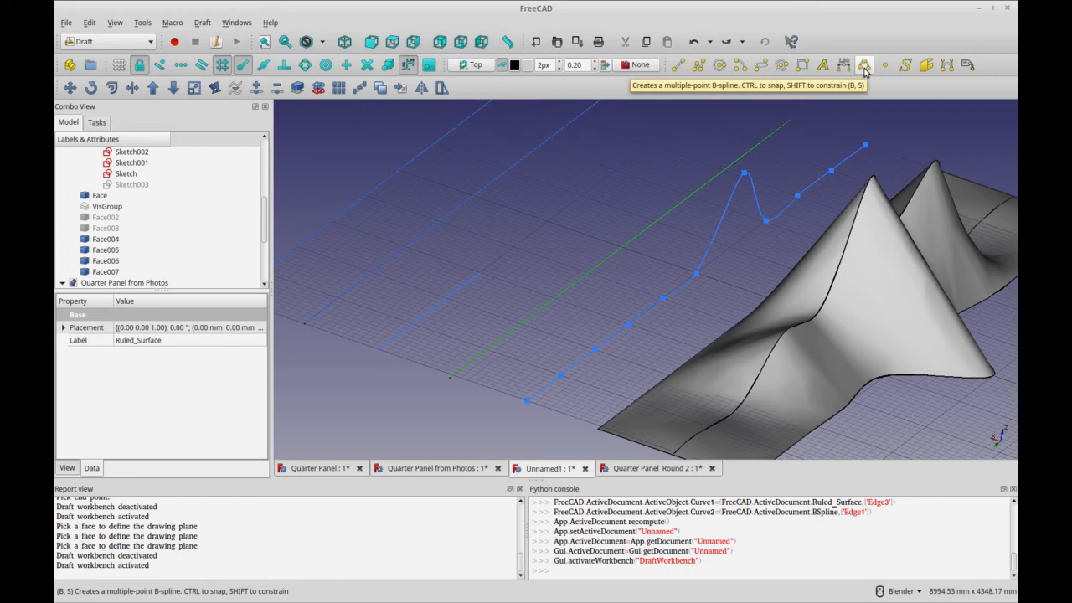
pyautogui.click(864, 65)
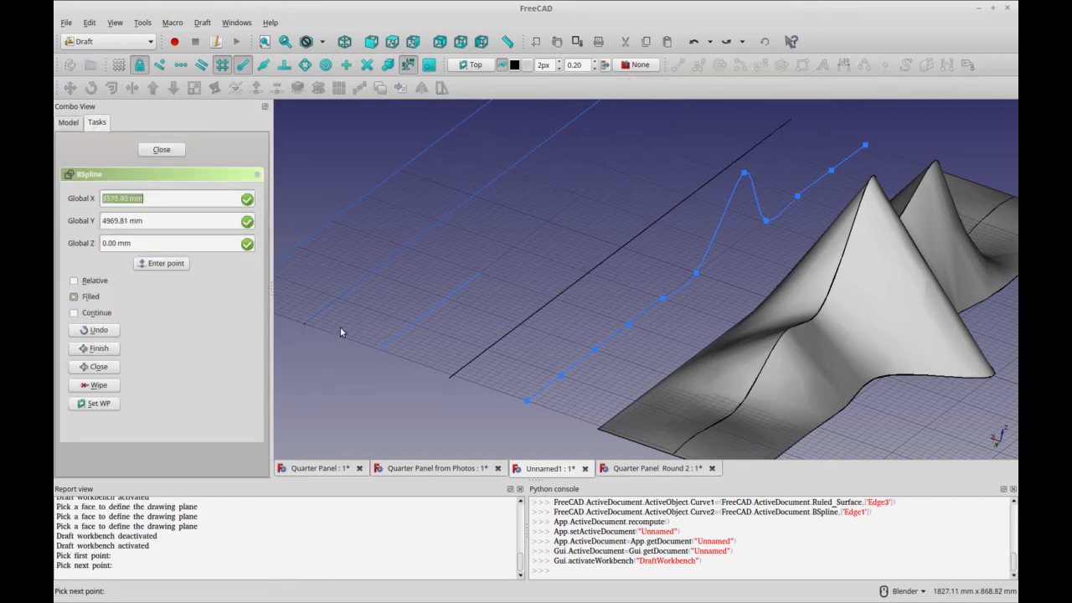
pyautogui.moveTo(394, 285)
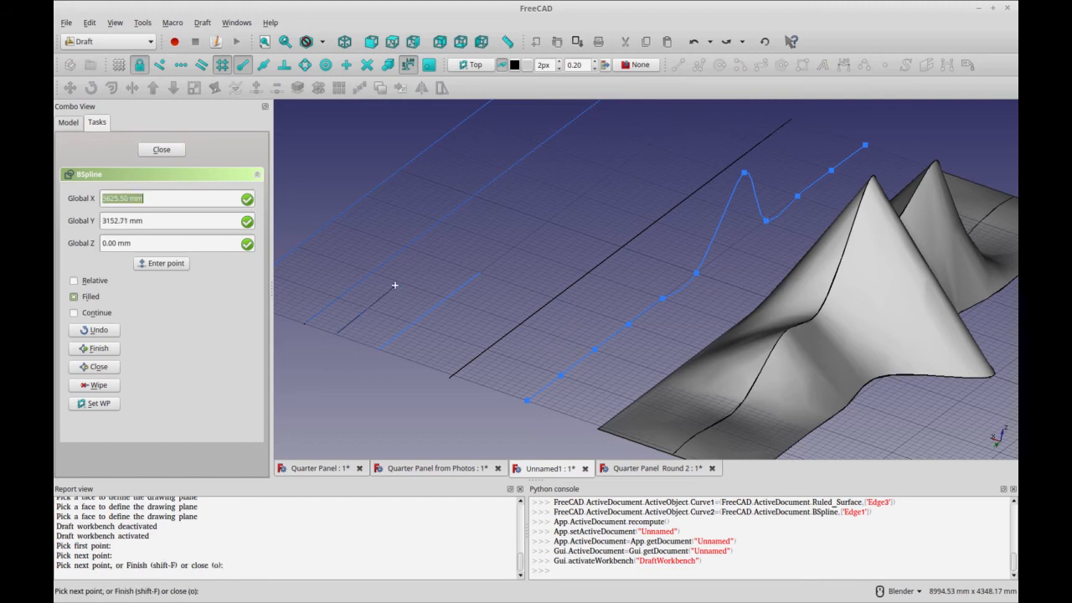
pyautogui.moveTo(436, 261)
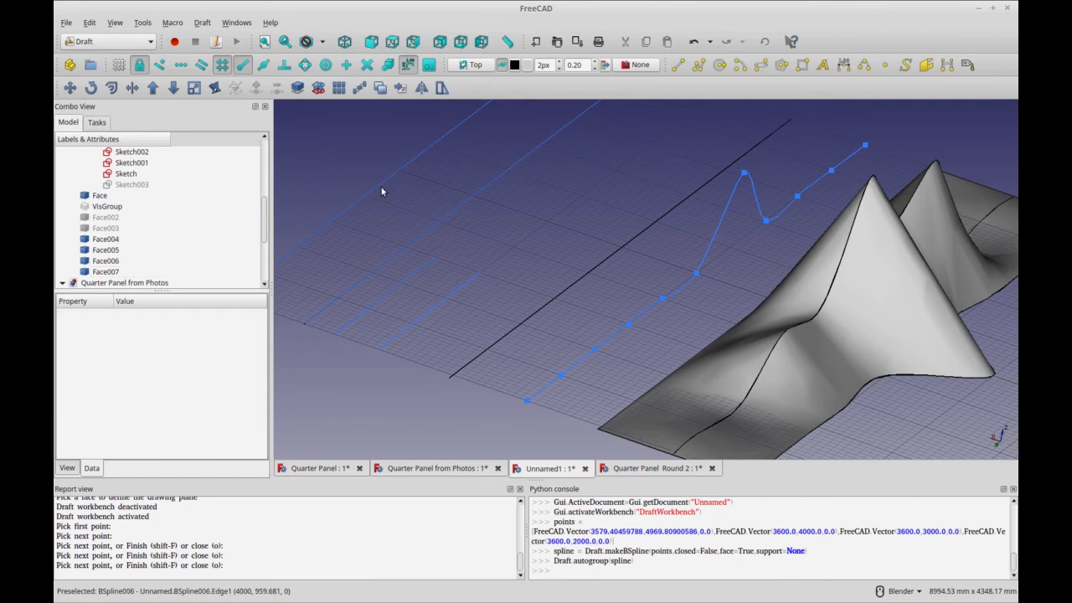
pyautogui.click(71, 87)
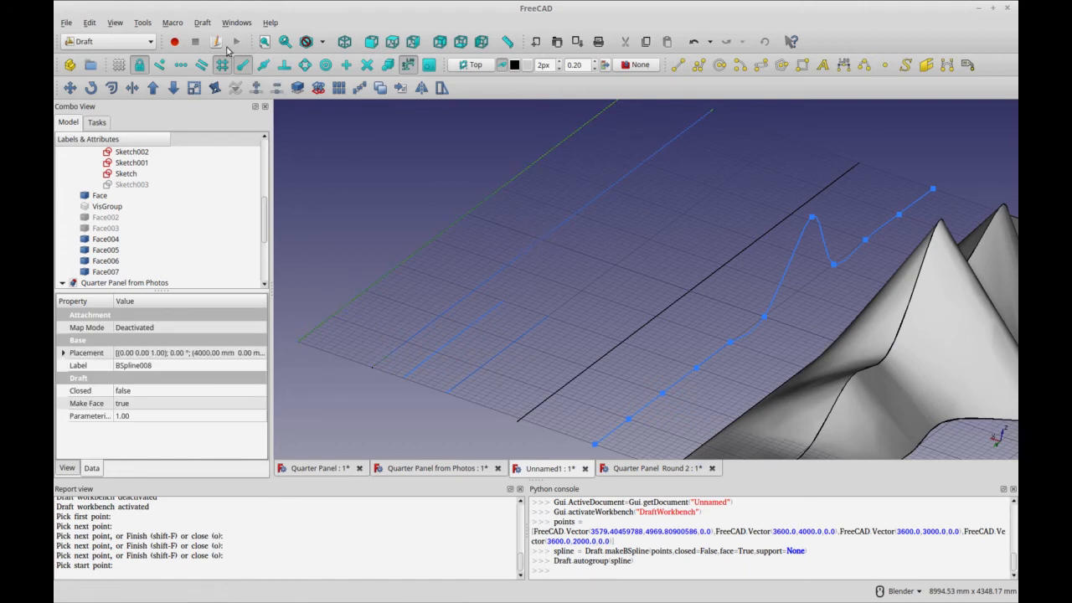
pyautogui.moveTo(203, 22)
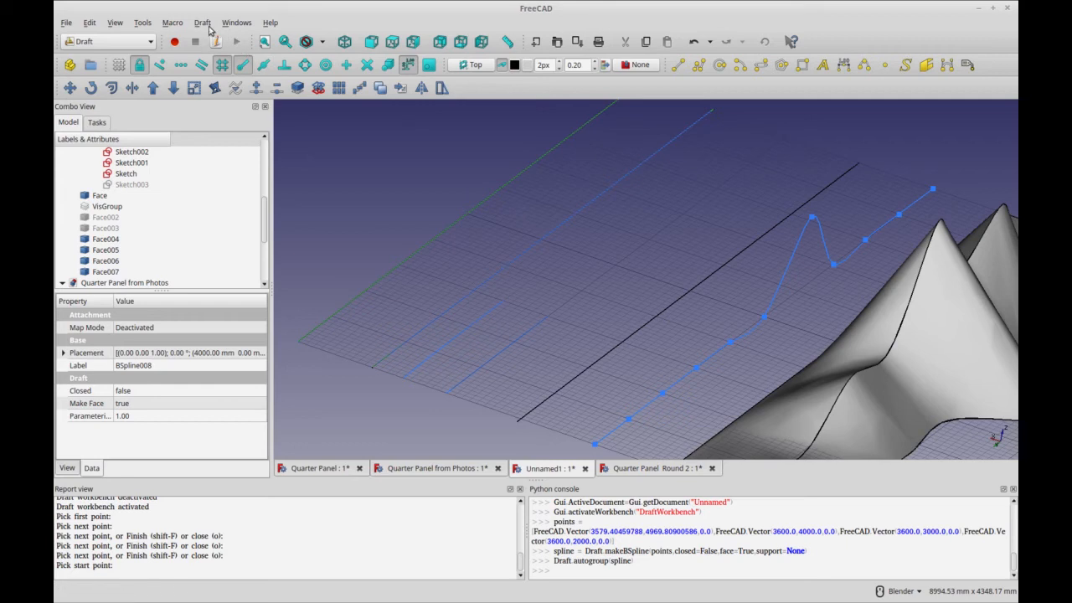
# - In Part, rule surfaces between B-spline pairs and hide Ruled_Surface005
pyautogui.click(106, 41)
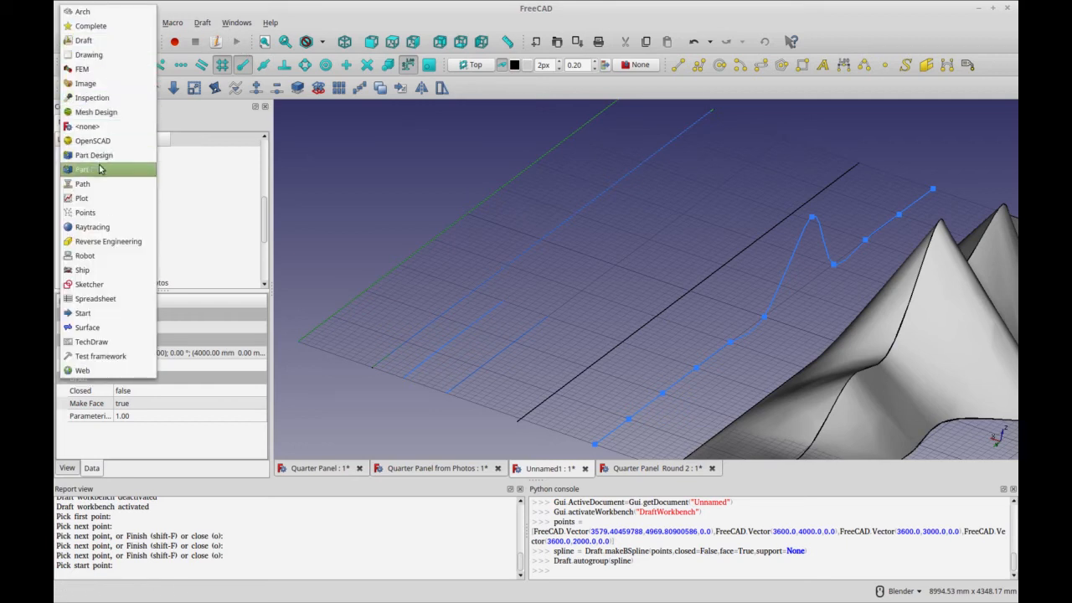
pyautogui.click(82, 169)
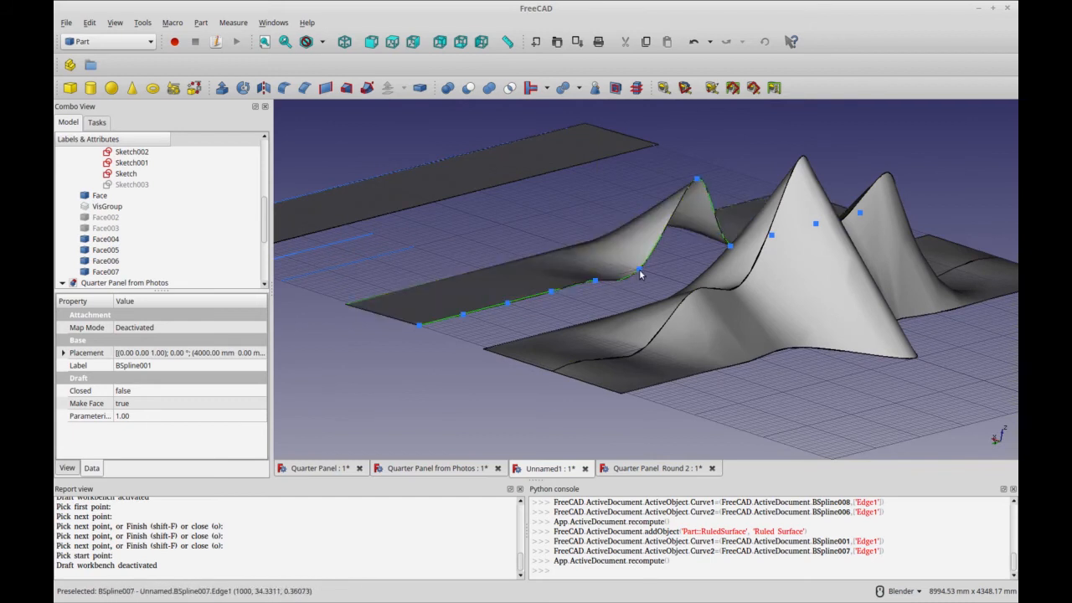
pyautogui.click(733, 250)
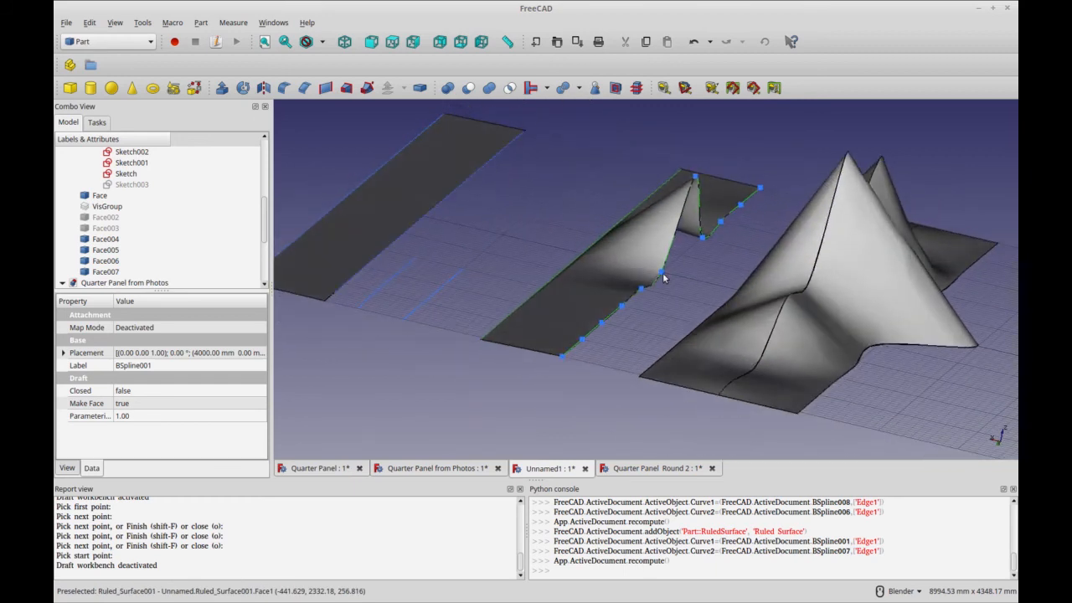
pyautogui.moveTo(664, 284)
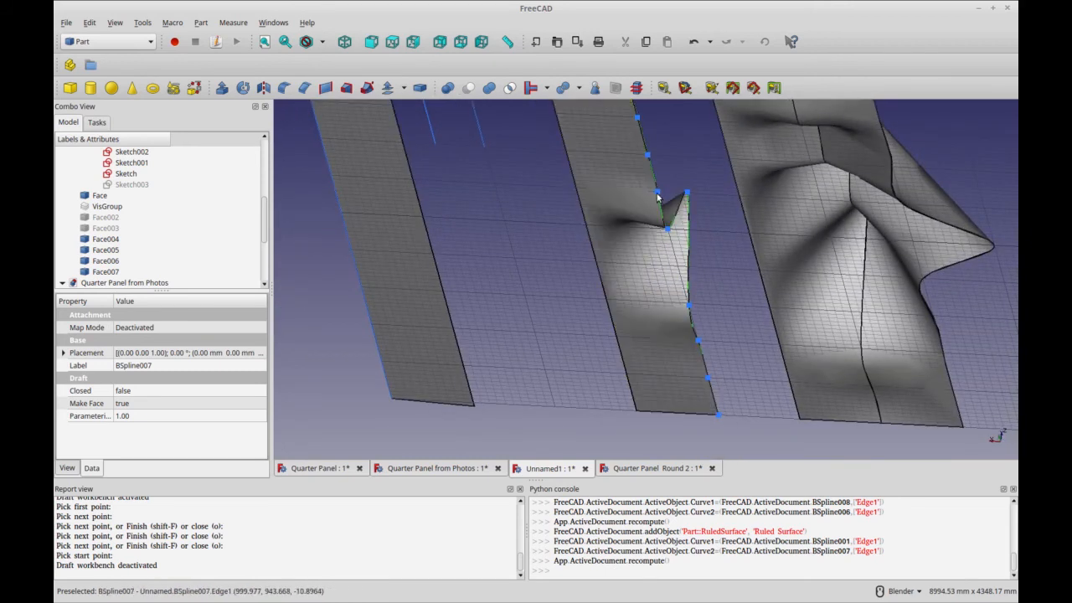
pyautogui.click(669, 209)
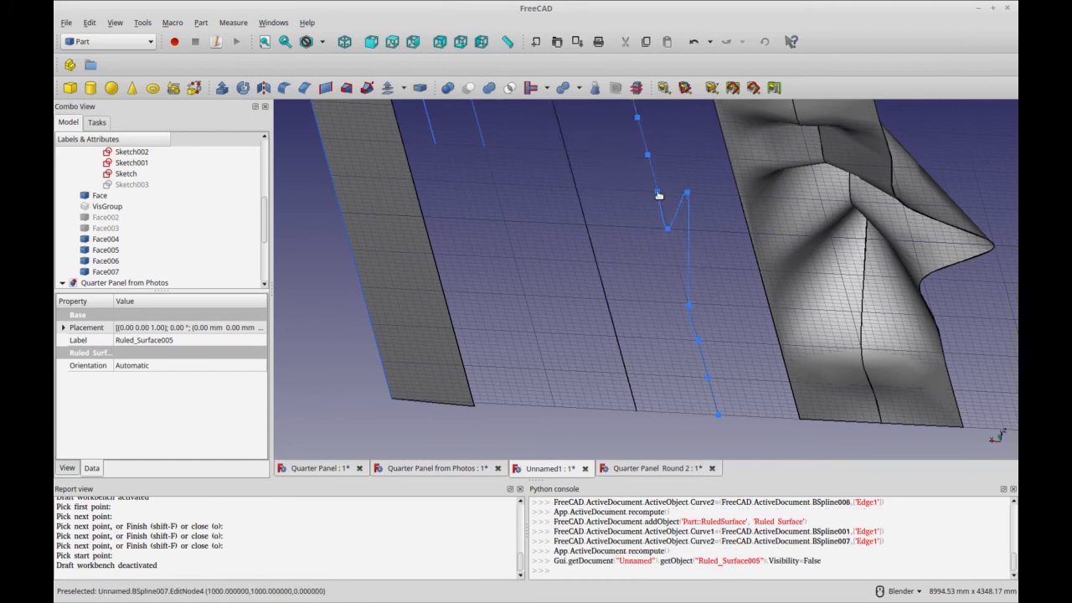
pyautogui.click(592, 241)
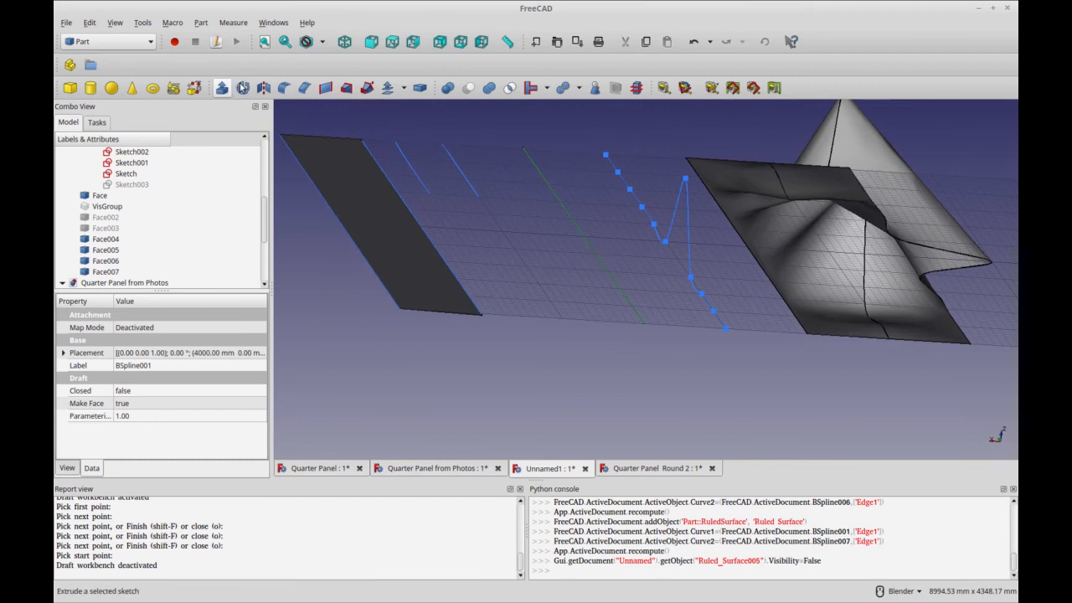
# - Reshape the straight B-spline with Draft Edit by dragging a control point downward
pyautogui.click(107, 41)
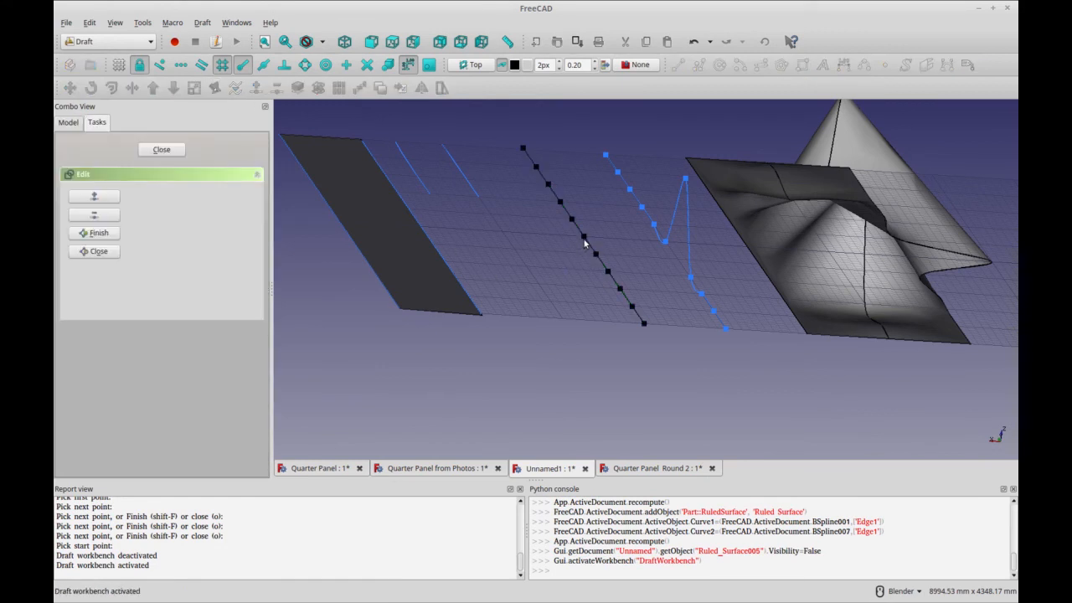
pyautogui.moveTo(586, 242); pyautogui.dragTo(582, 268)
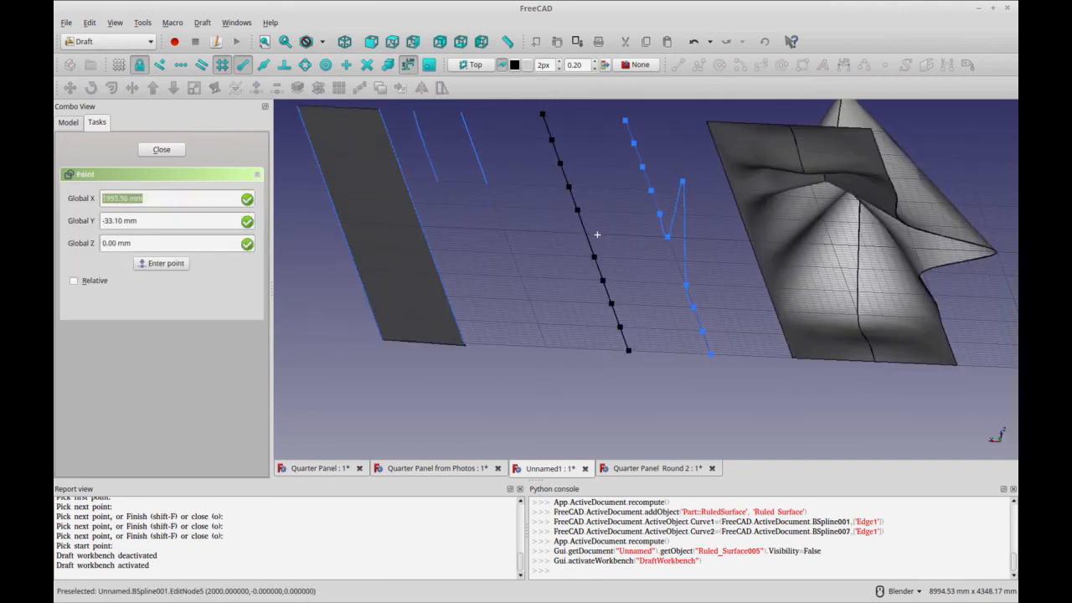
pyautogui.moveTo(547, 235)
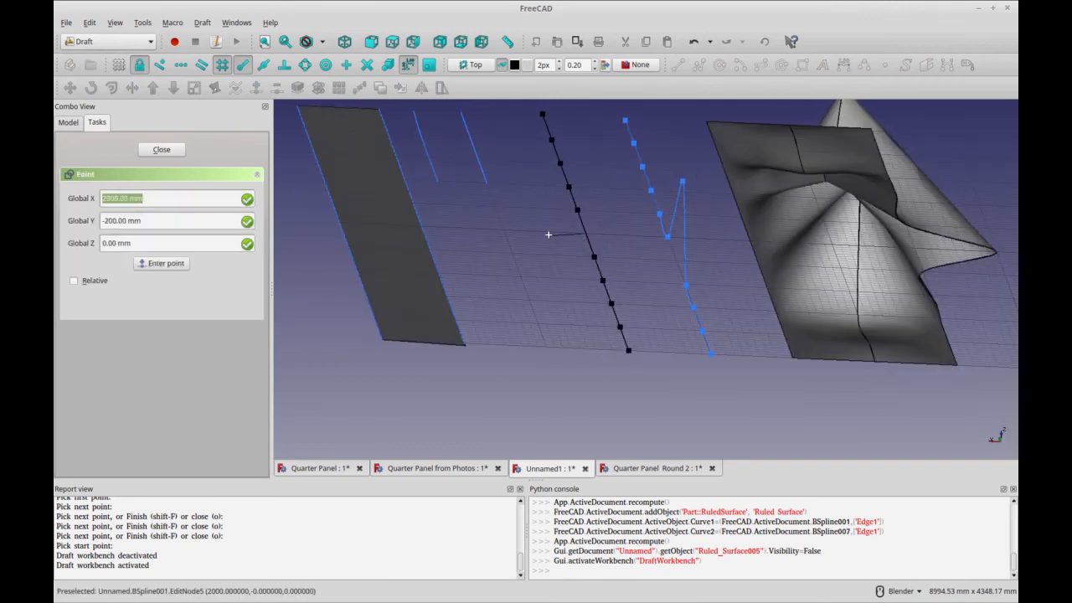
pyautogui.moveTo(543, 232)
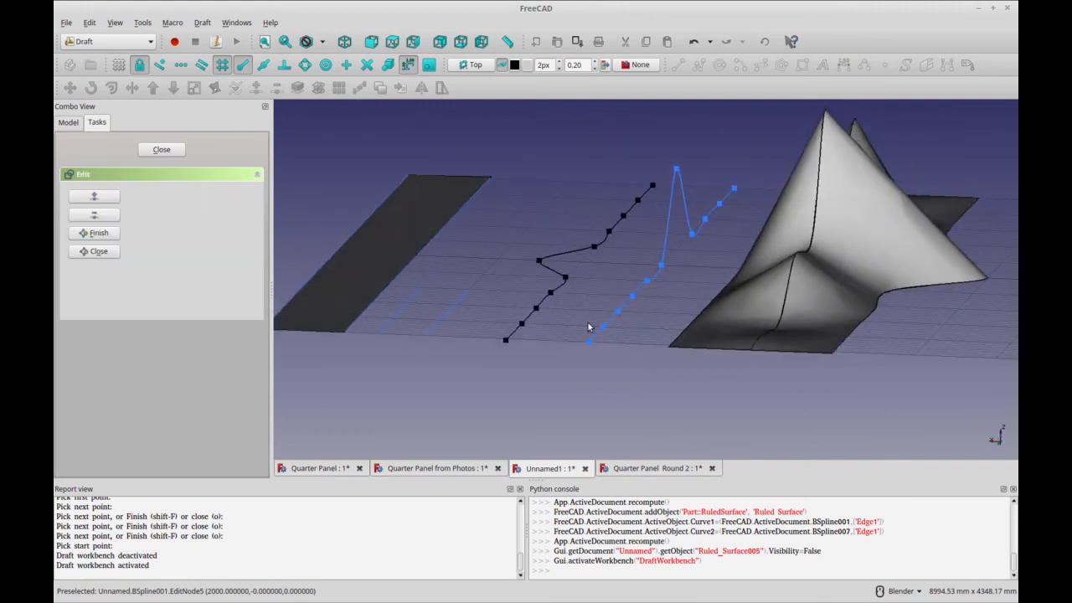
pyautogui.click(161, 149)
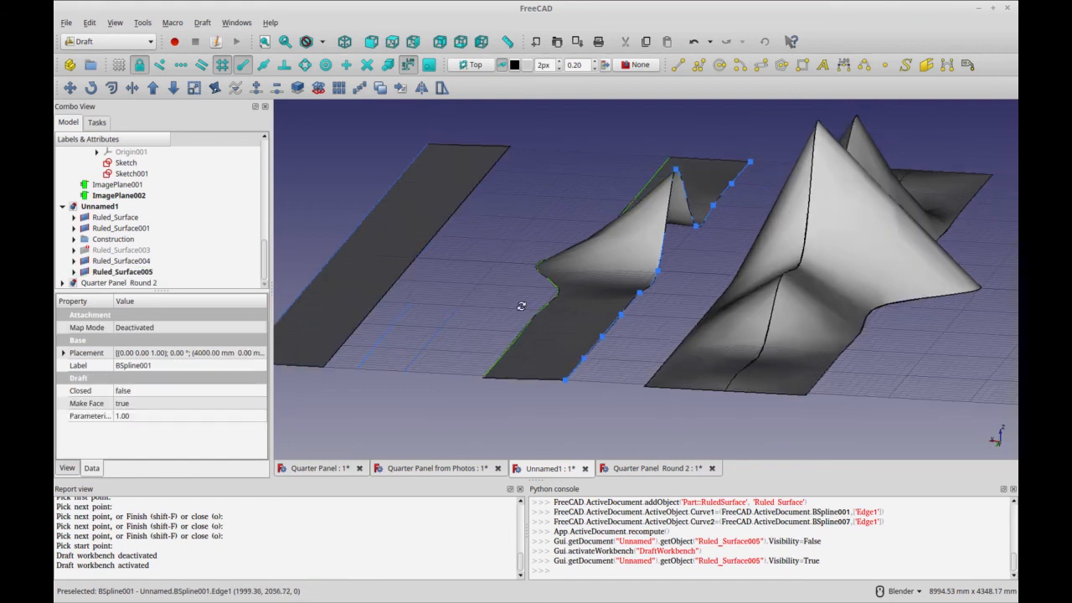
# - Select the reshaped B-spline and reopen Draft Edit to show its control points
pyautogui.click(215, 88)
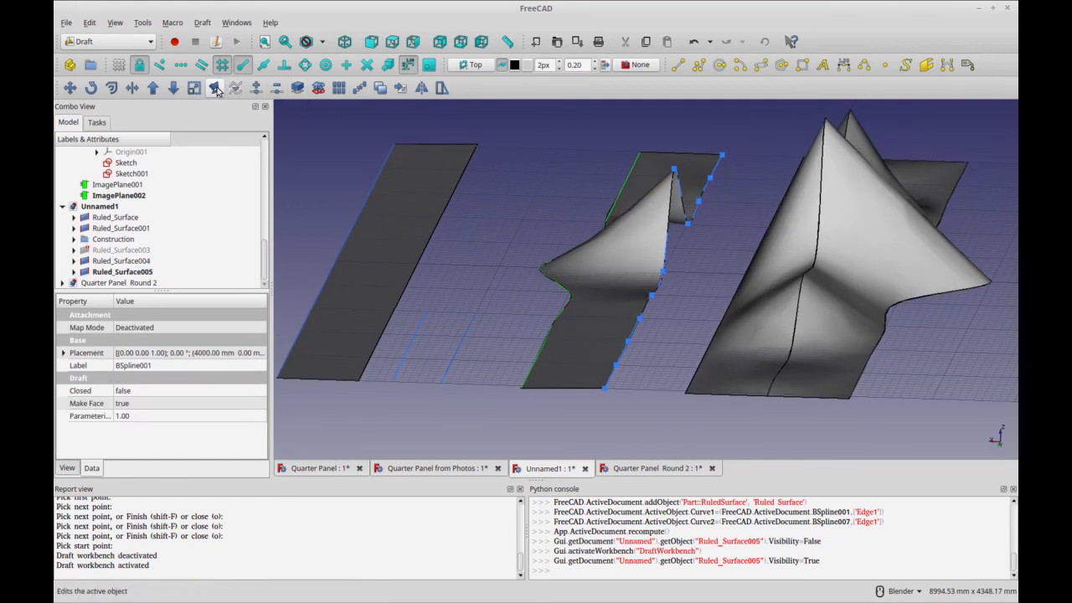
pyautogui.click(215, 88)
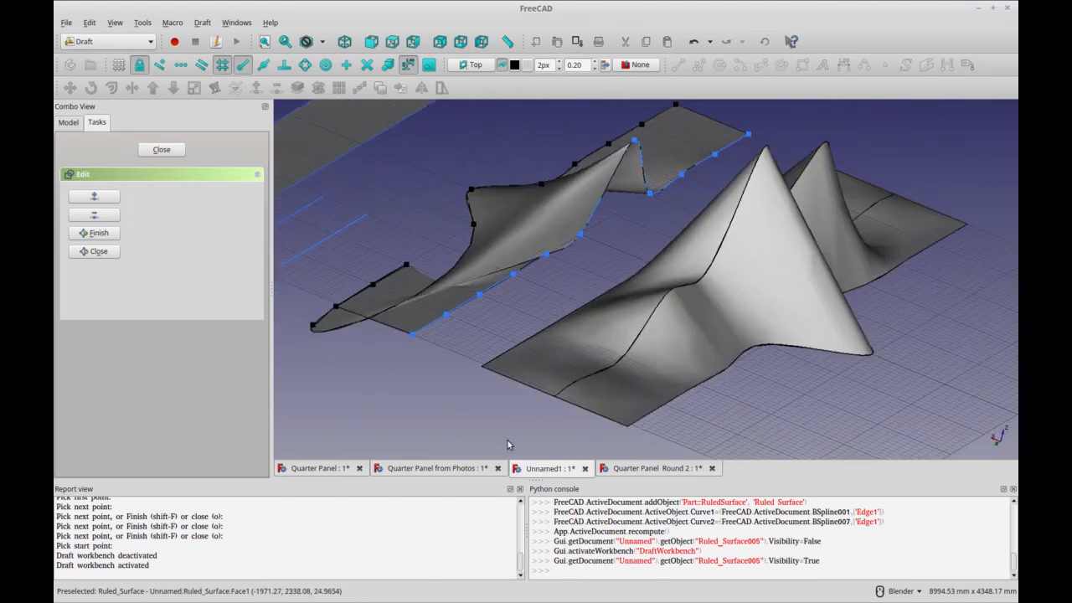
pyautogui.moveTo(426, 416)
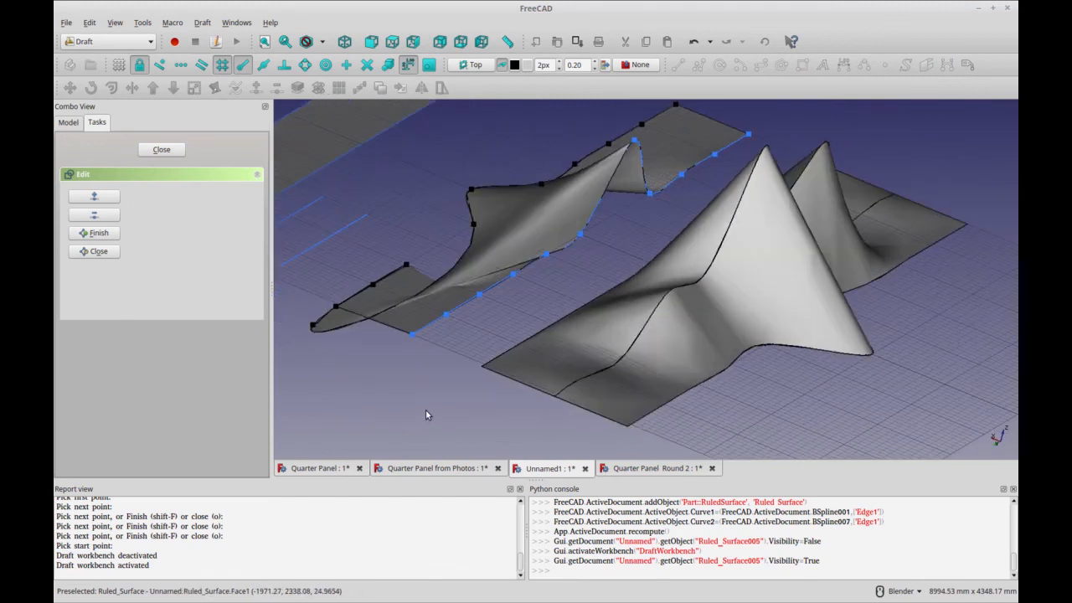
pyautogui.moveTo(474, 407)
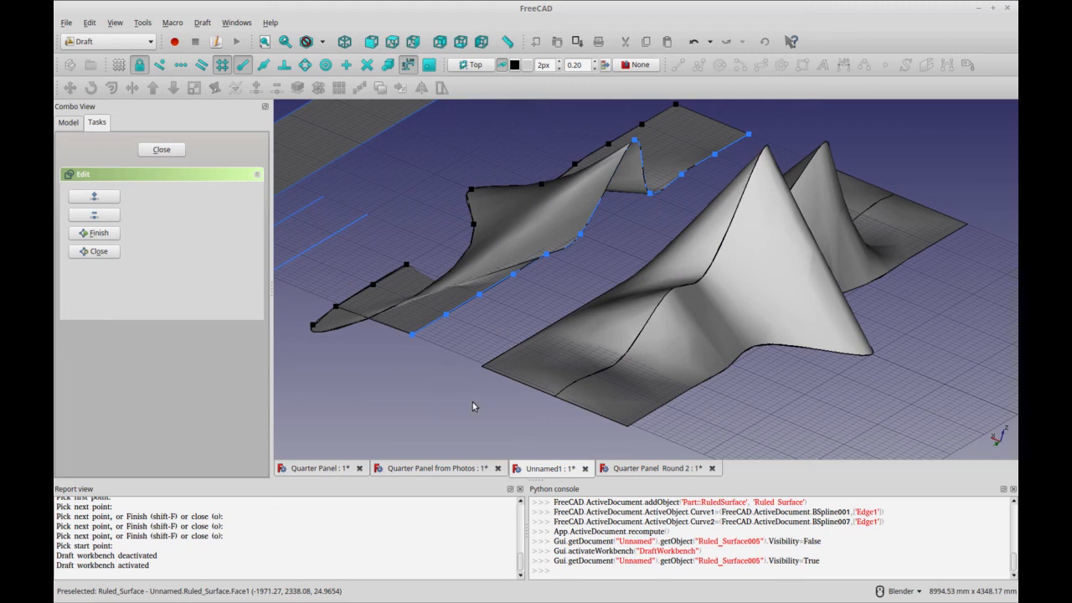
pyautogui.moveTo(440, 419)
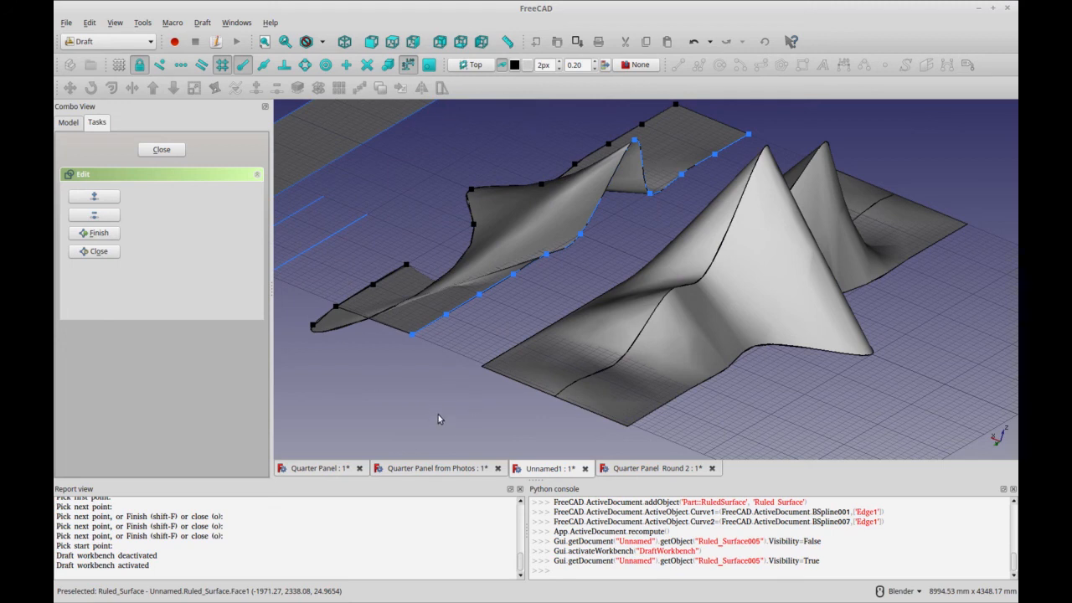
pyautogui.moveTo(463, 420)
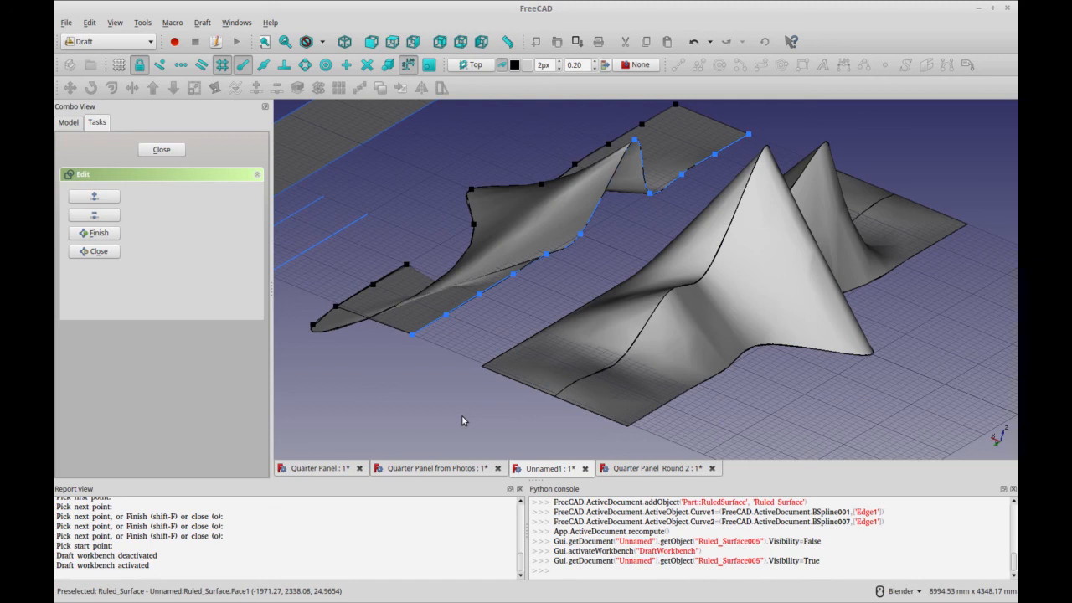
pyautogui.moveTo(452, 411)
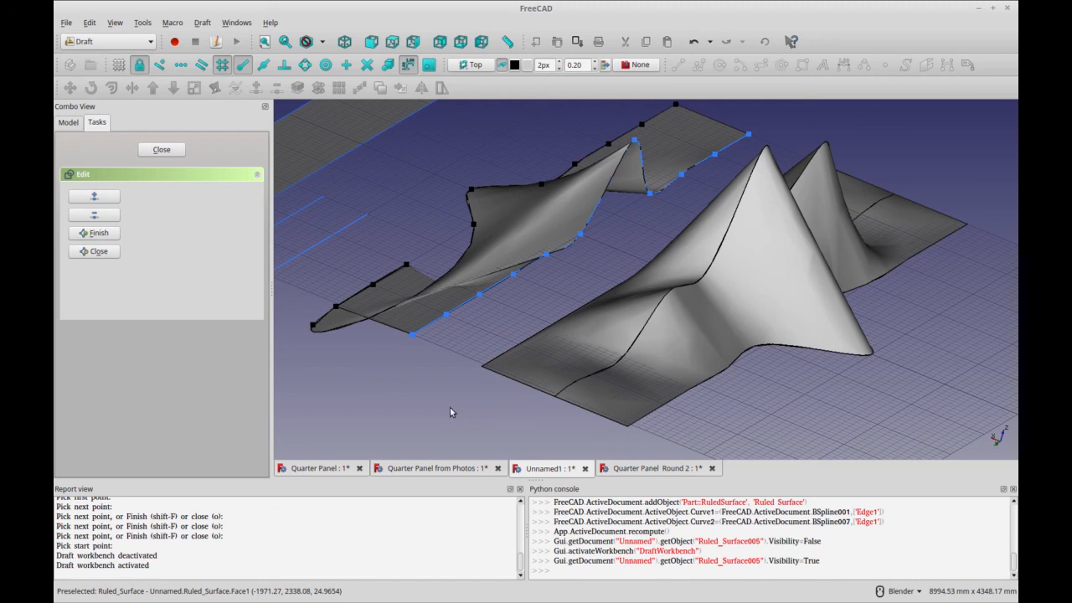
pyautogui.moveTo(449, 409)
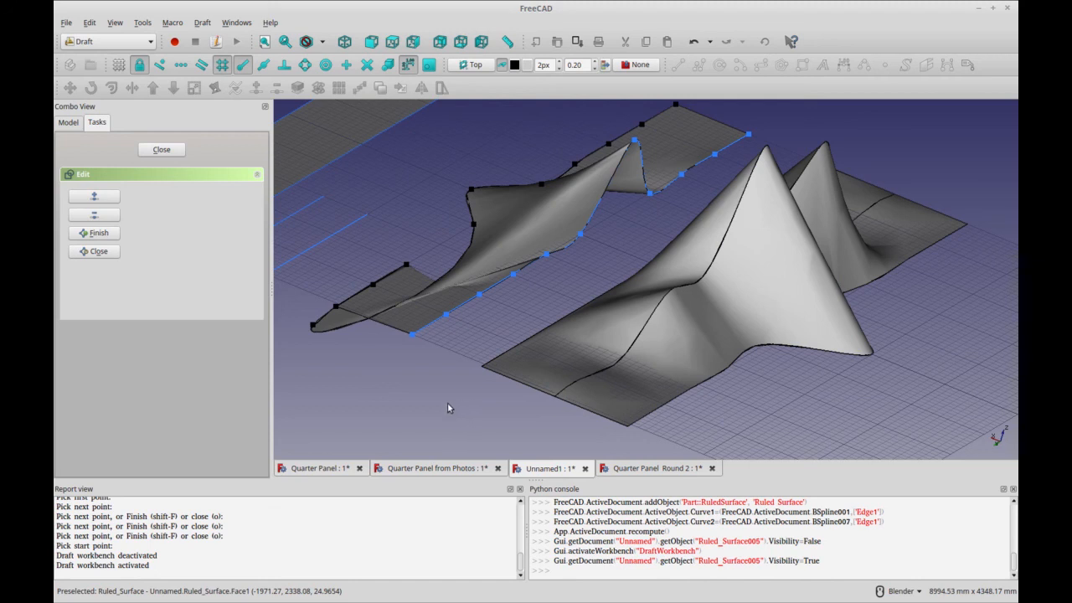